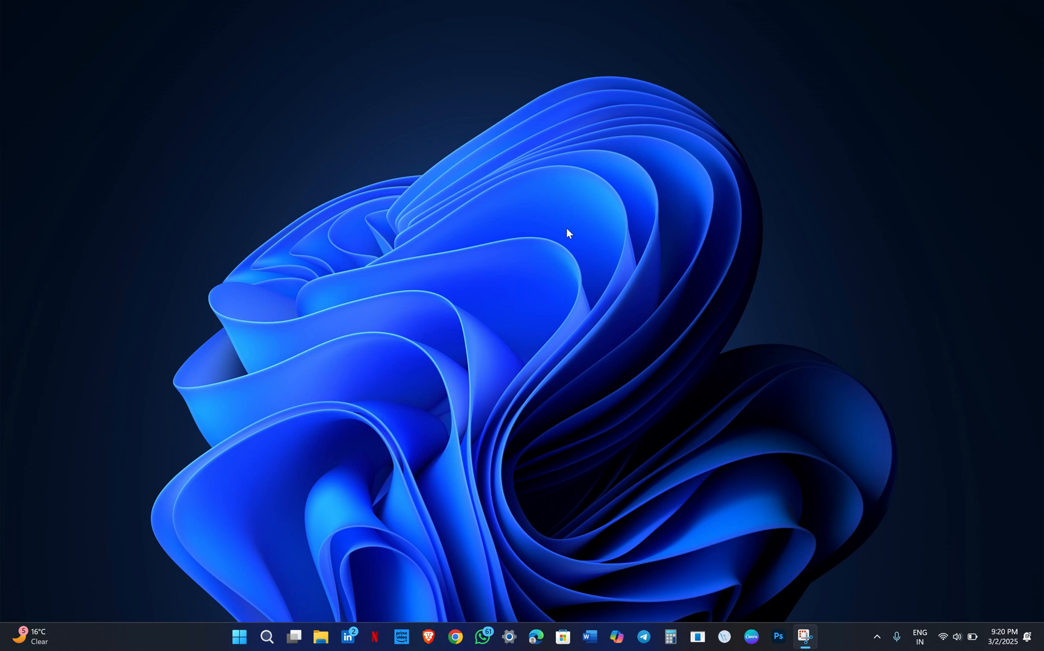
{"action": "mouse_move", "coordinate": [433, 626]}
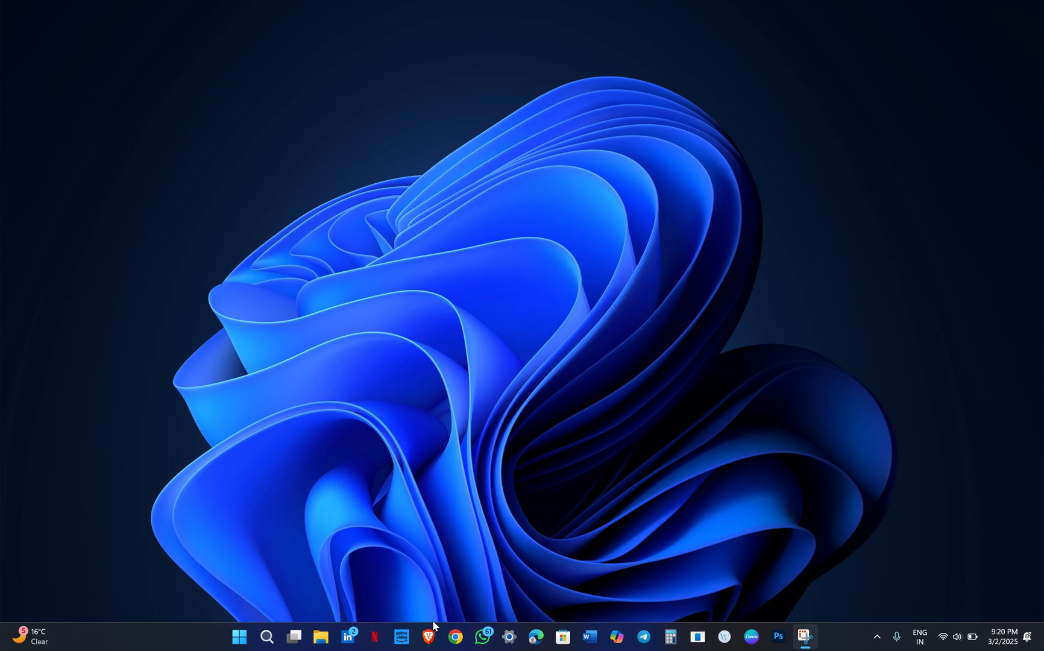
- Run the Windows Update troubleshooter from Settings > System > Troubleshoot > Other troubleshooters
{"action": "left_click", "coordinate": [510, 637]}
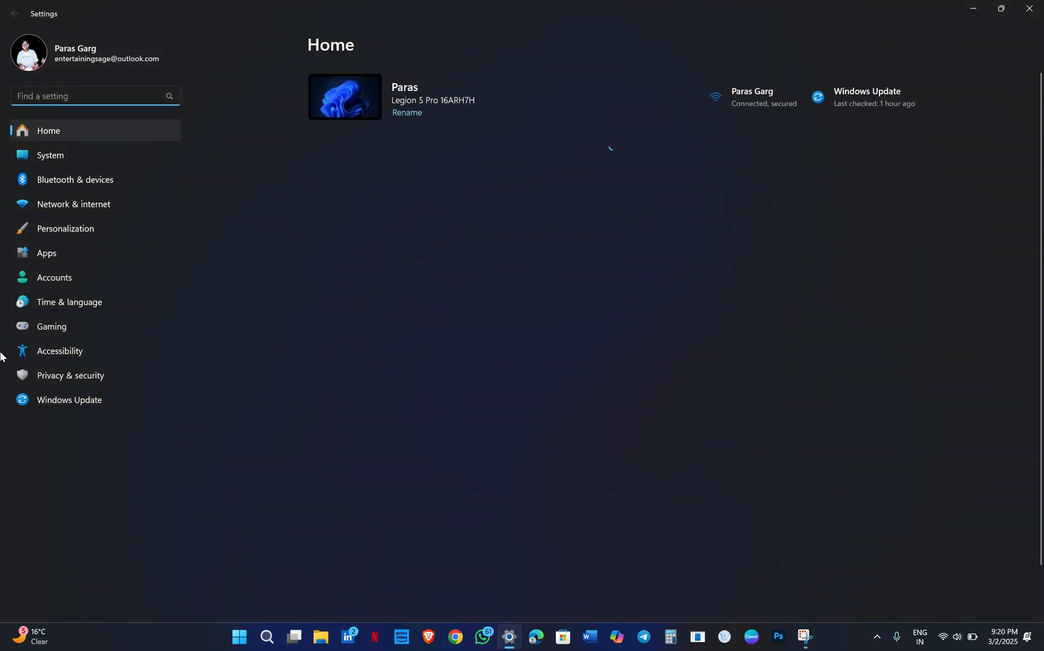
{"action": "left_click", "coordinate": [49, 156]}
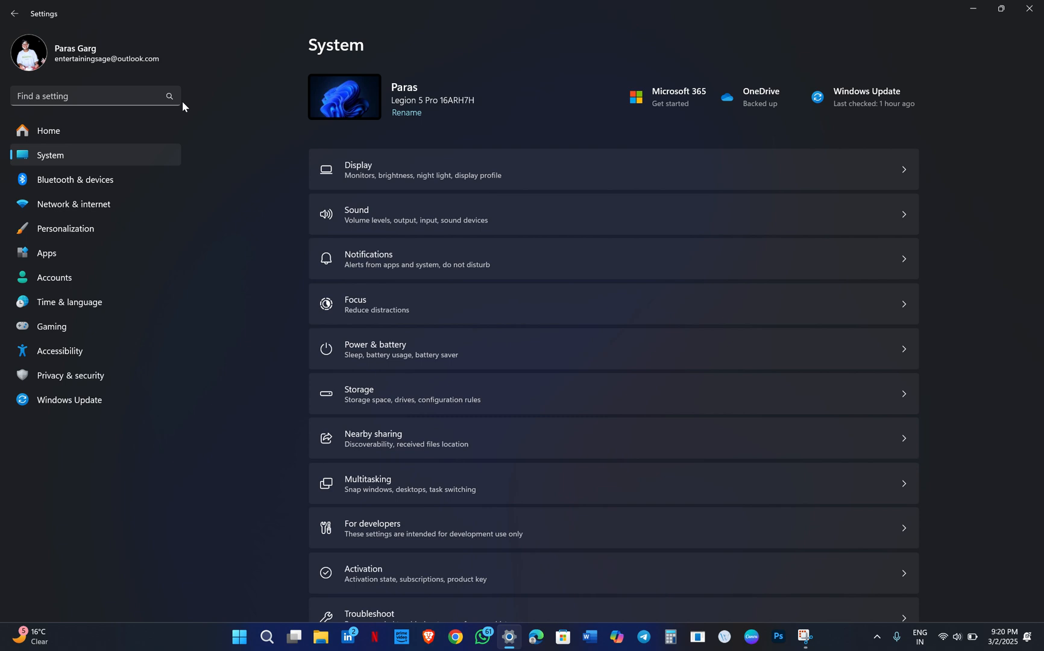
{"action": "scroll", "scroll_direction": "down", "scroll_amount": 3}
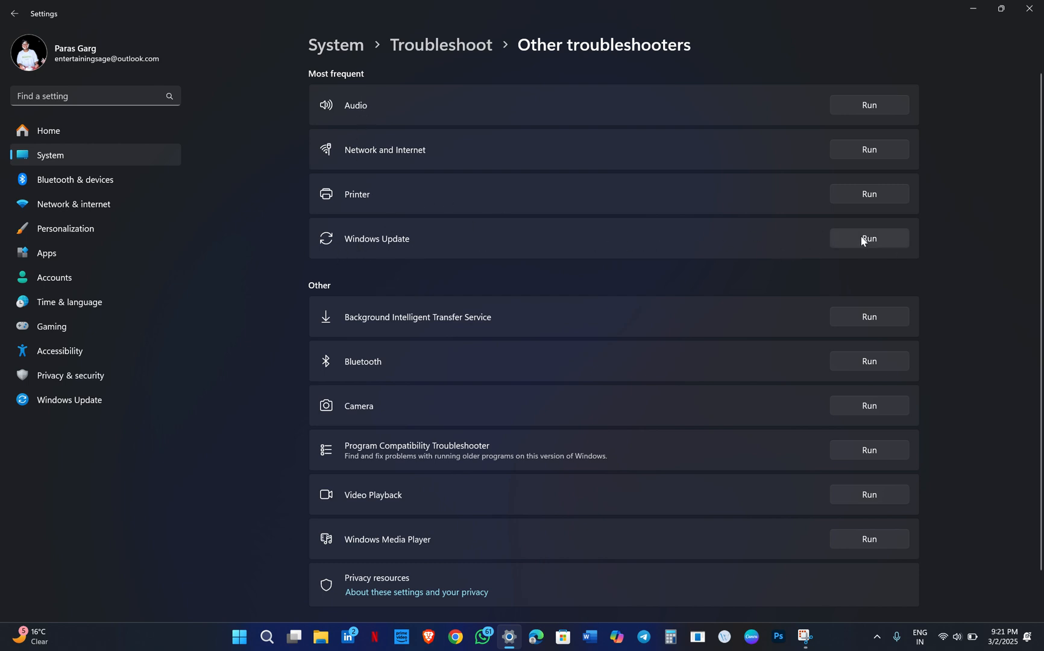
{"action": "left_click", "coordinate": [868, 238]}
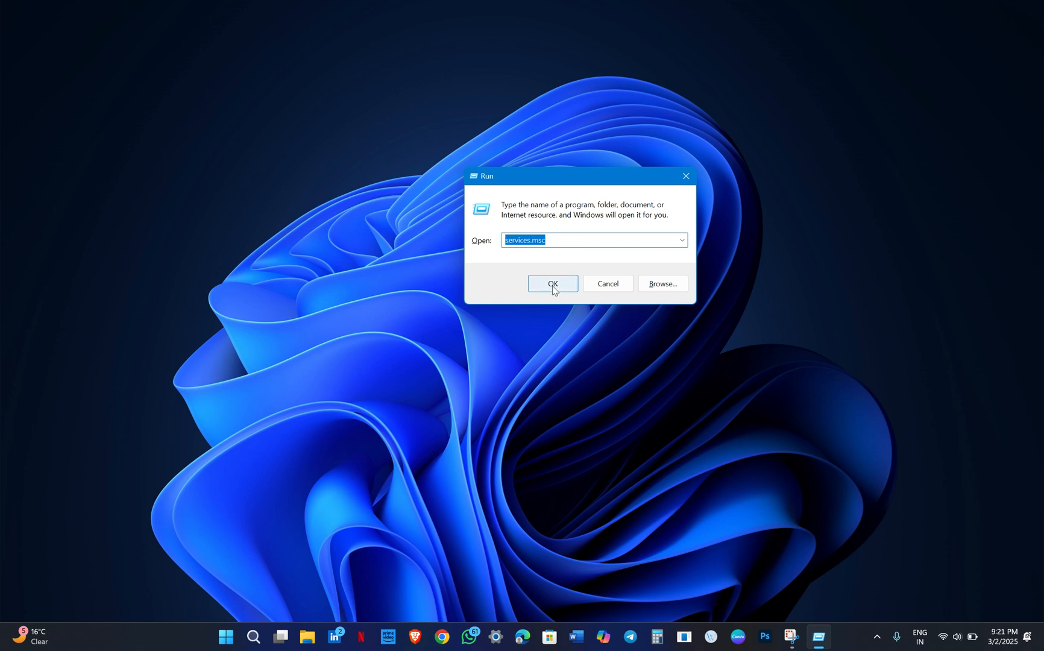
- Launch services.msc and select the Windows Update service in the Services list
{"action": "left_click", "coordinate": [552, 283]}
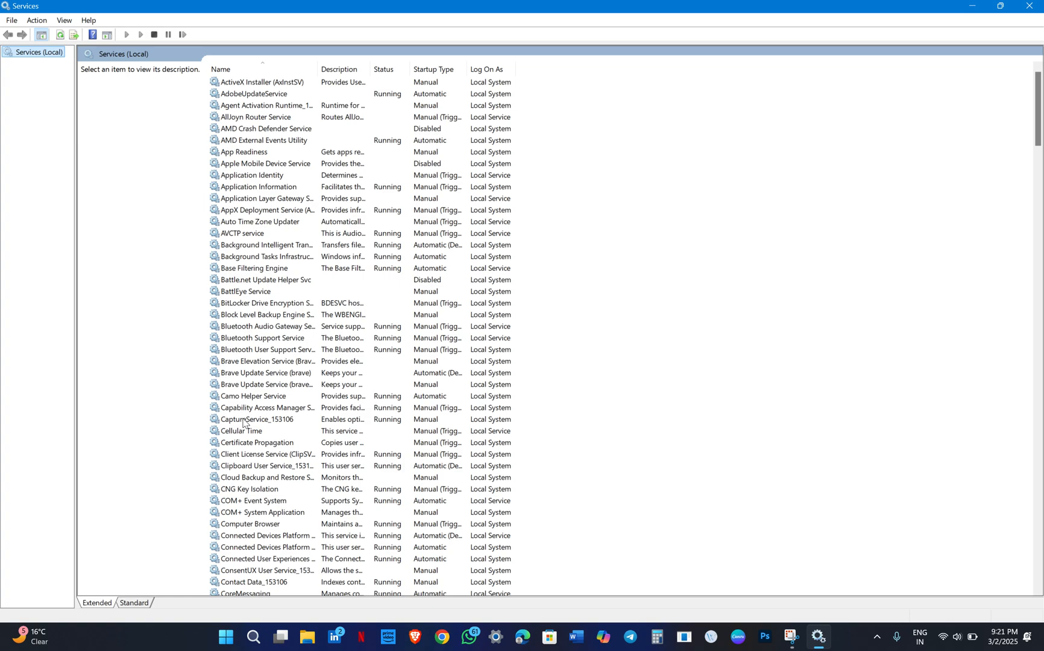
{"action": "scroll", "scroll_direction": "down", "scroll_amount": 3}
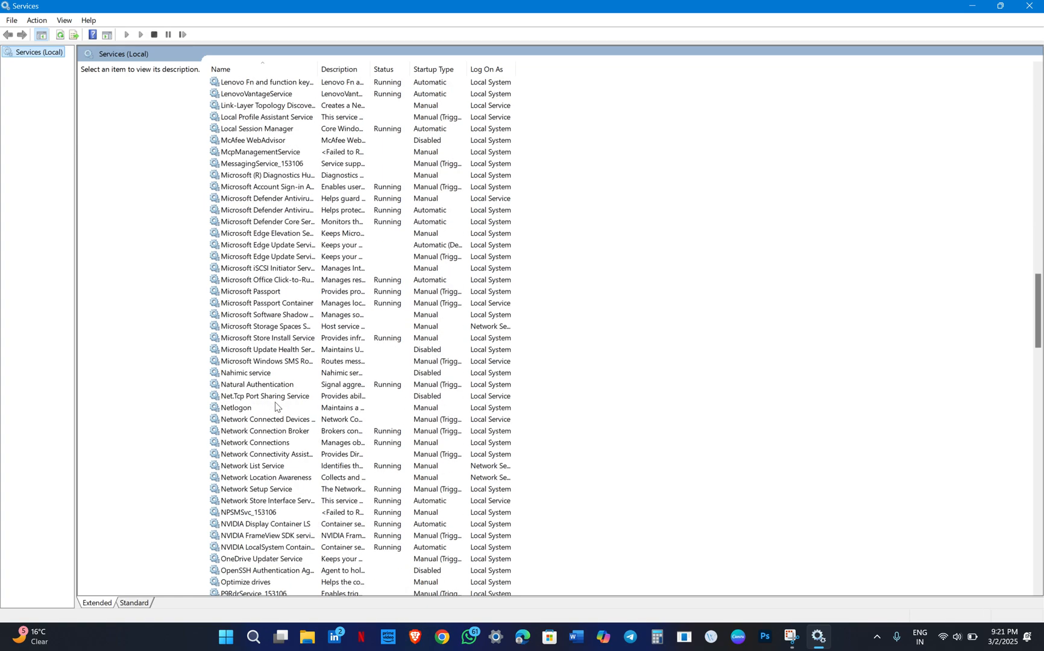
{"action": "scroll", "scroll_direction": "down", "scroll_amount": 3}
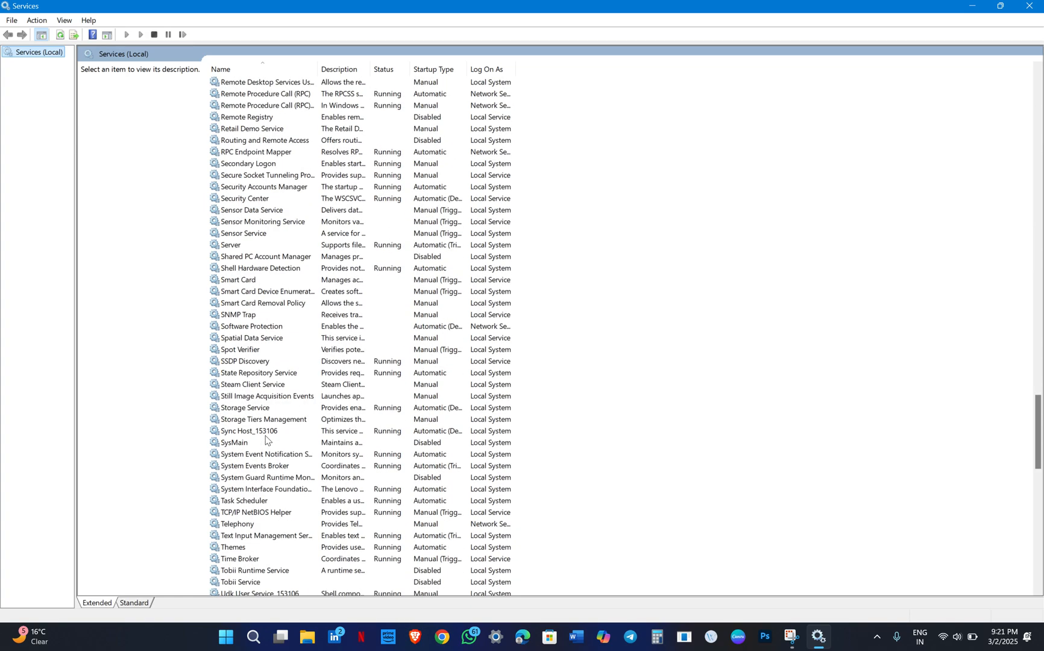
{"action": "scroll", "scroll_direction": "down", "scroll_amount": 3}
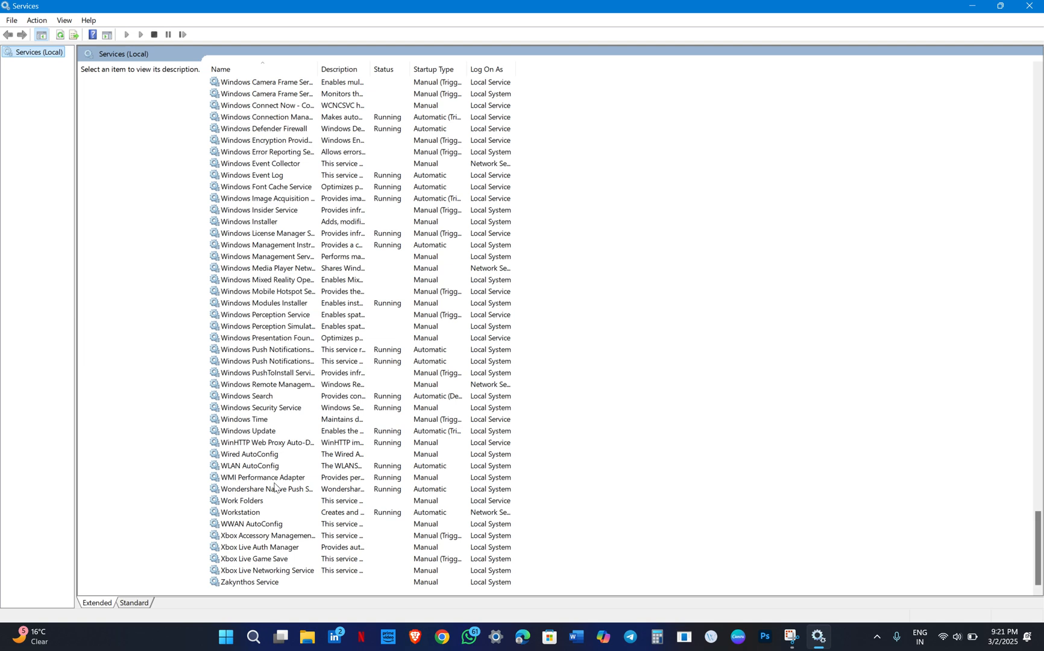
{"action": "mouse_move", "coordinate": [259, 392]}
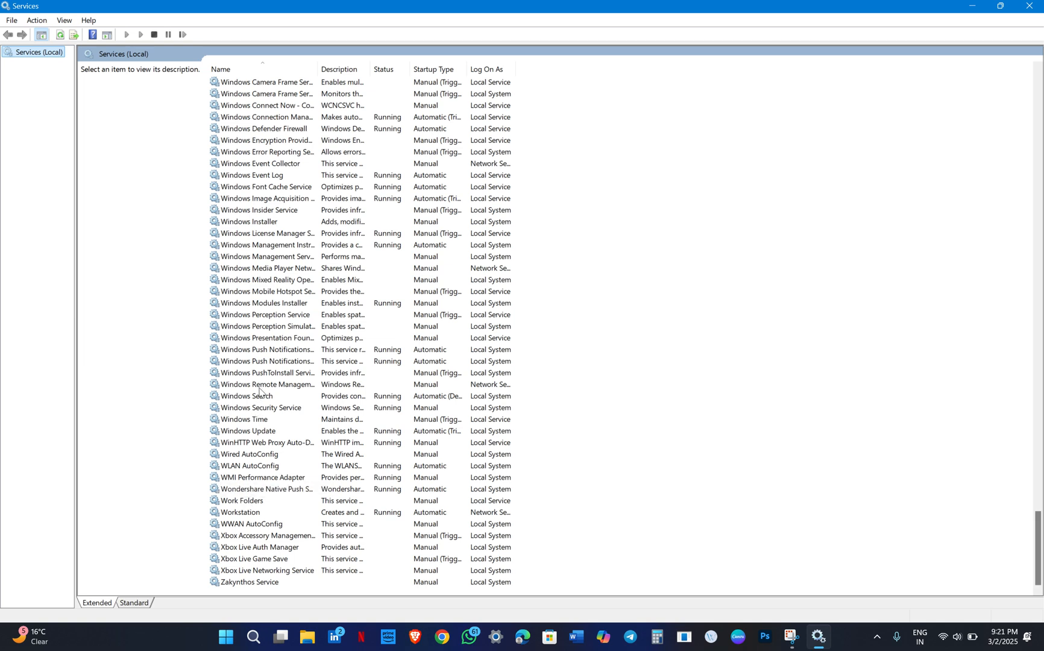
{"action": "mouse_move", "coordinate": [265, 437]}
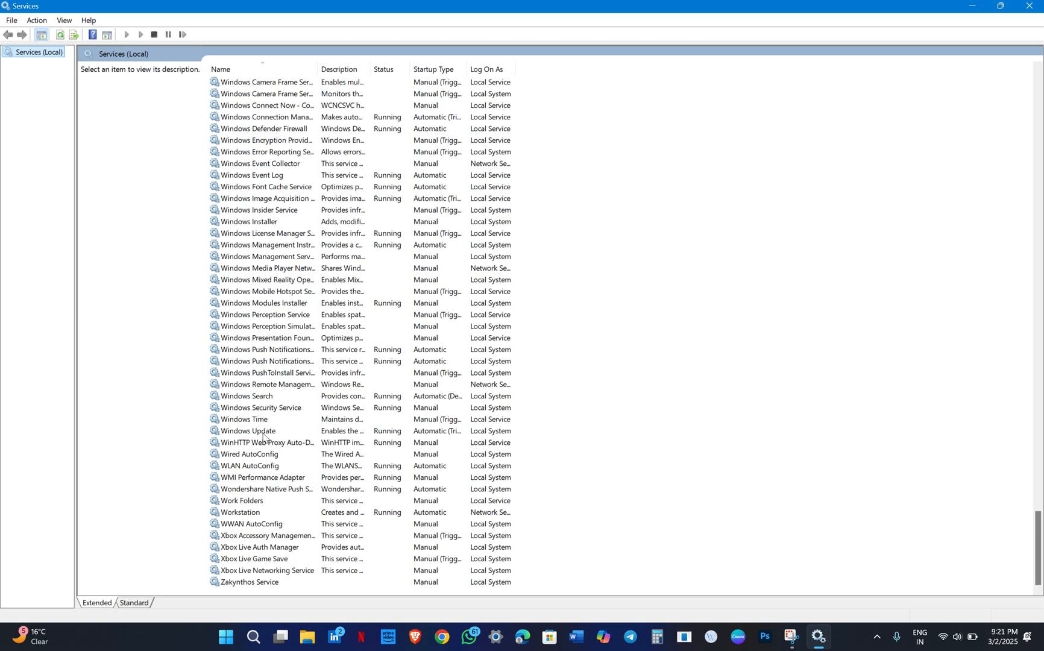
{"action": "left_click", "coordinate": [248, 430]}
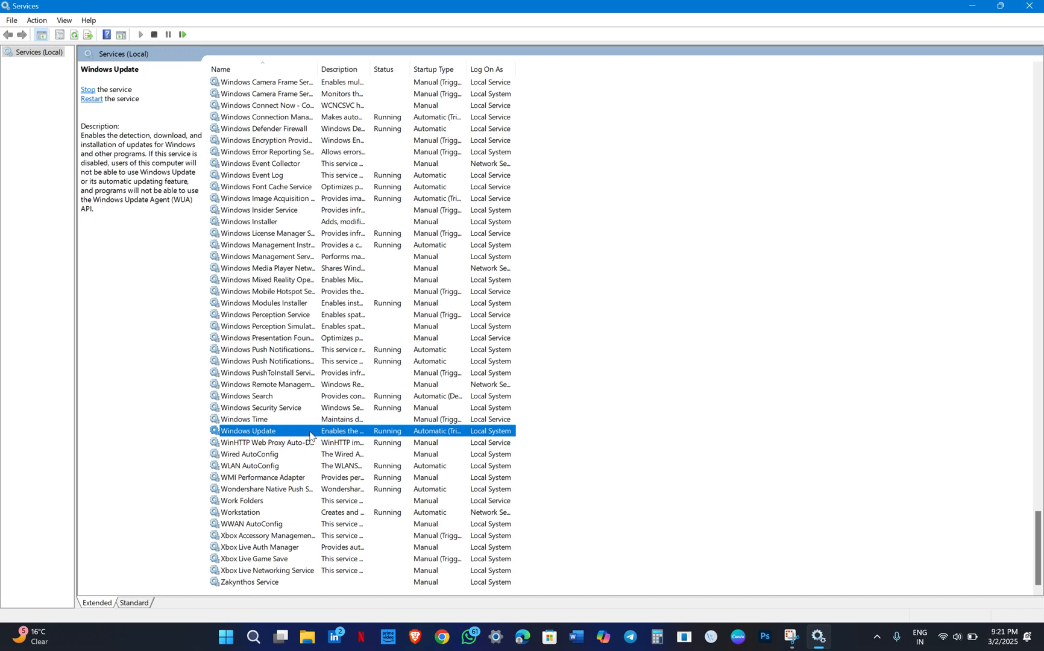
- Set the Windows Update service's startup type to Automatic in its properties
{"action": "double_click", "coordinate": [247, 431]}
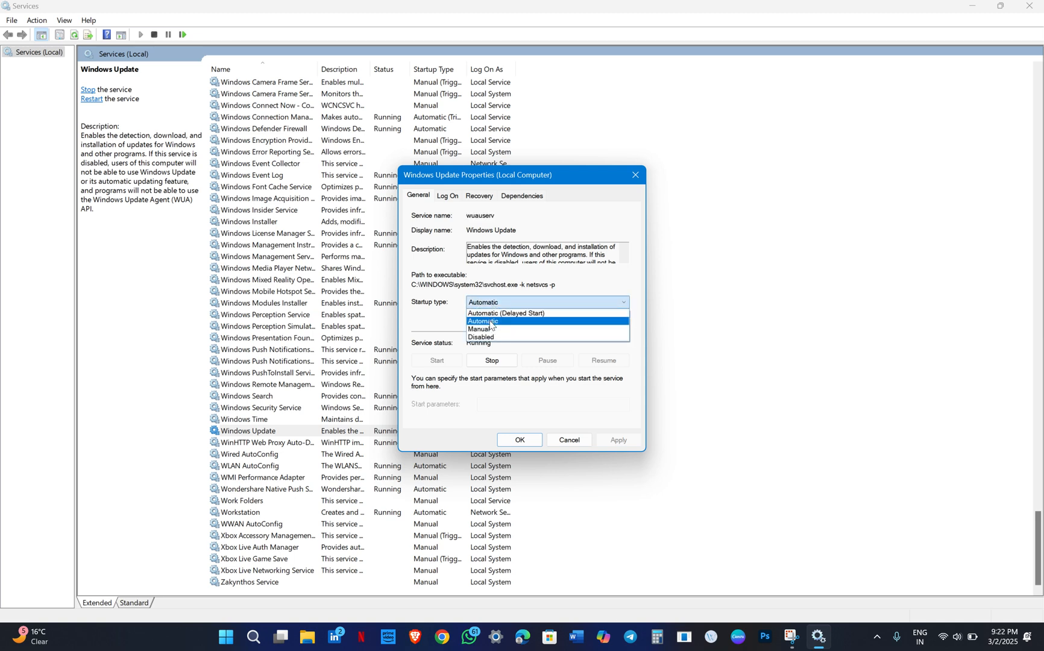
{"action": "left_click", "coordinate": [482, 320]}
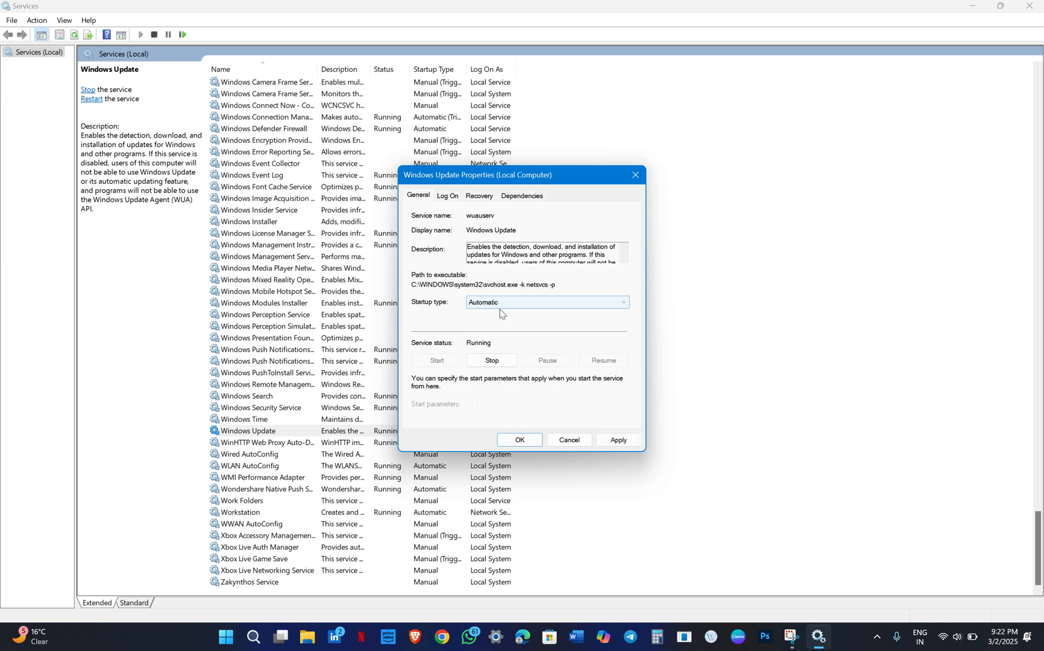
{"action": "left_click", "coordinate": [544, 302]}
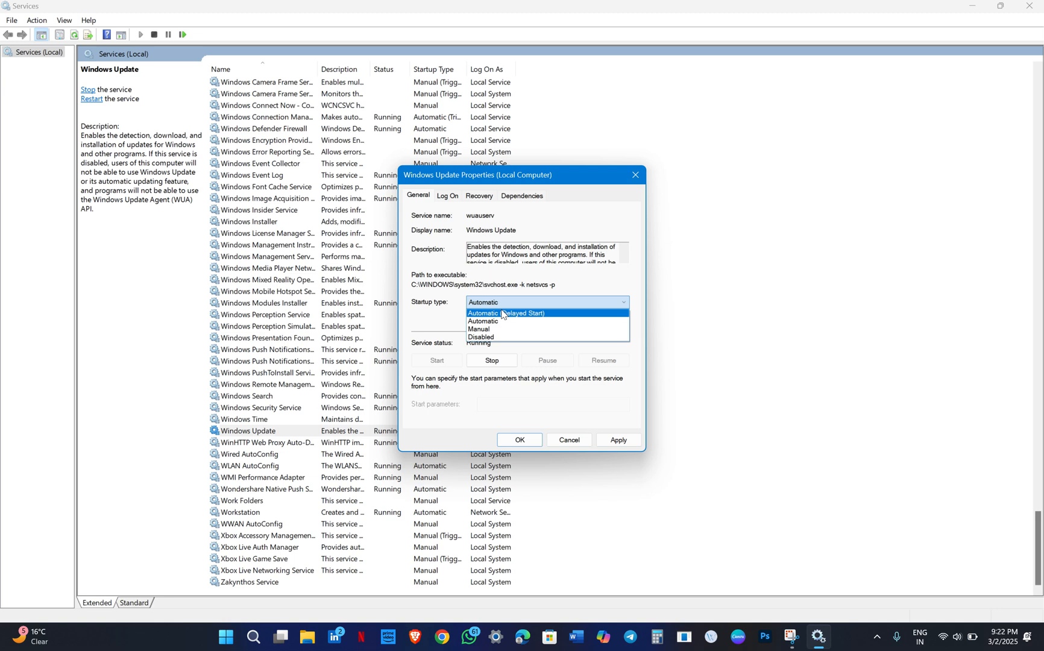
{"action": "mouse_move", "coordinate": [482, 321]}
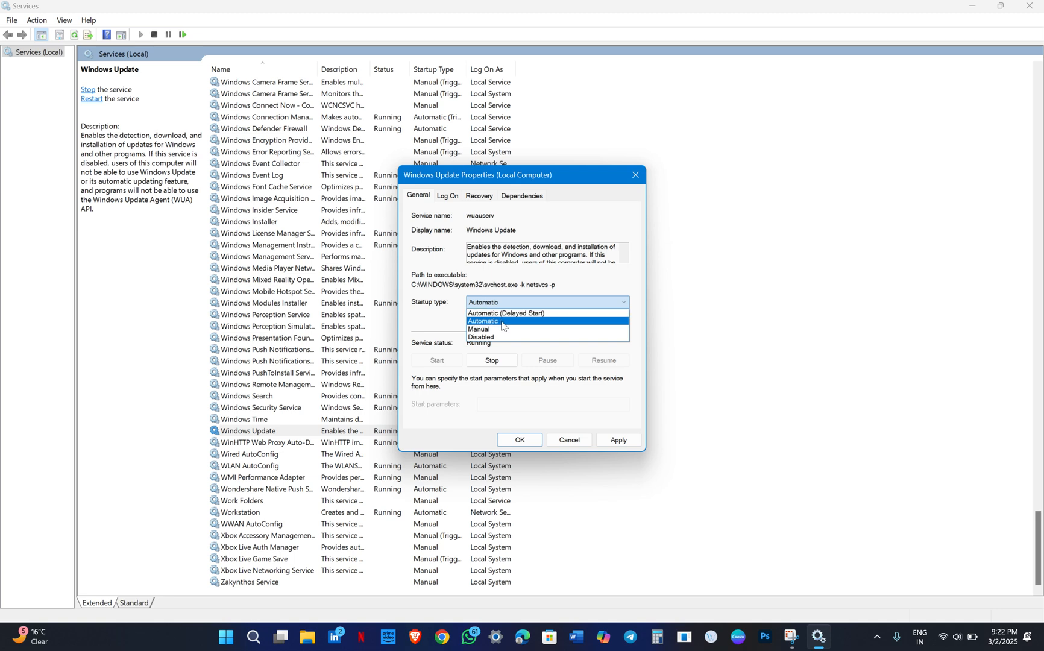
{"action": "left_click", "coordinate": [482, 321]}
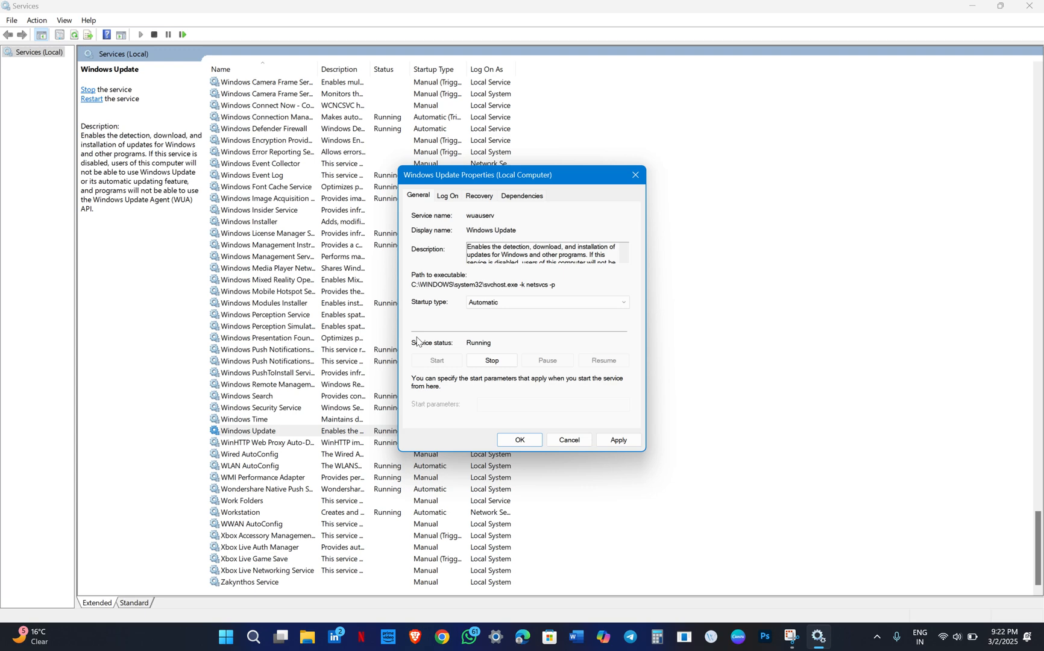
{"action": "mouse_move", "coordinate": [441, 363]}
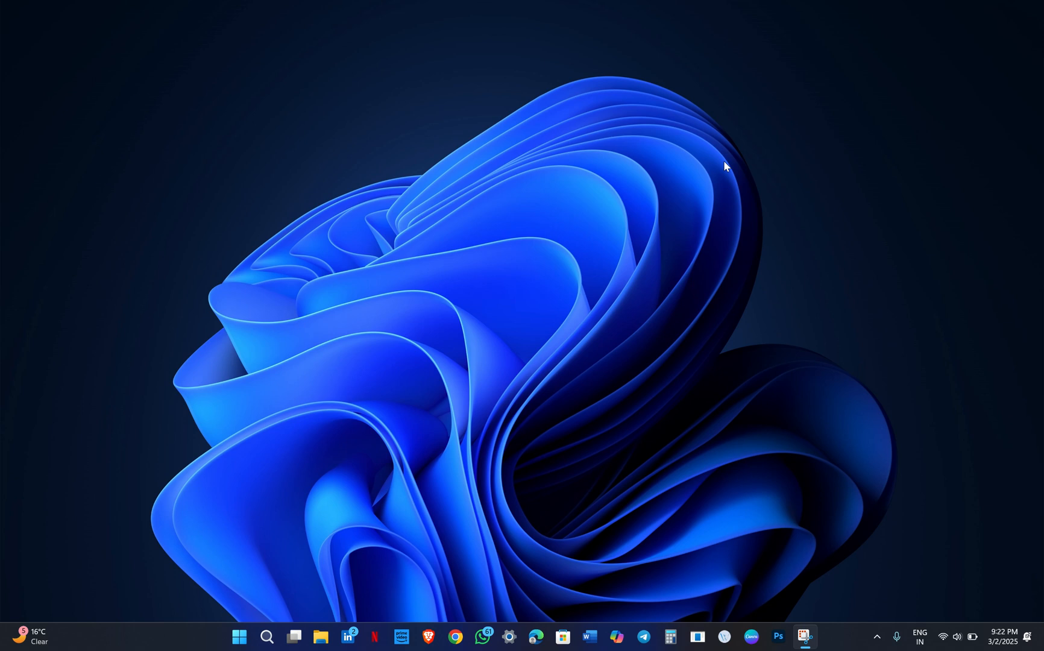
{"action": "mouse_move", "coordinate": [725, 169]}
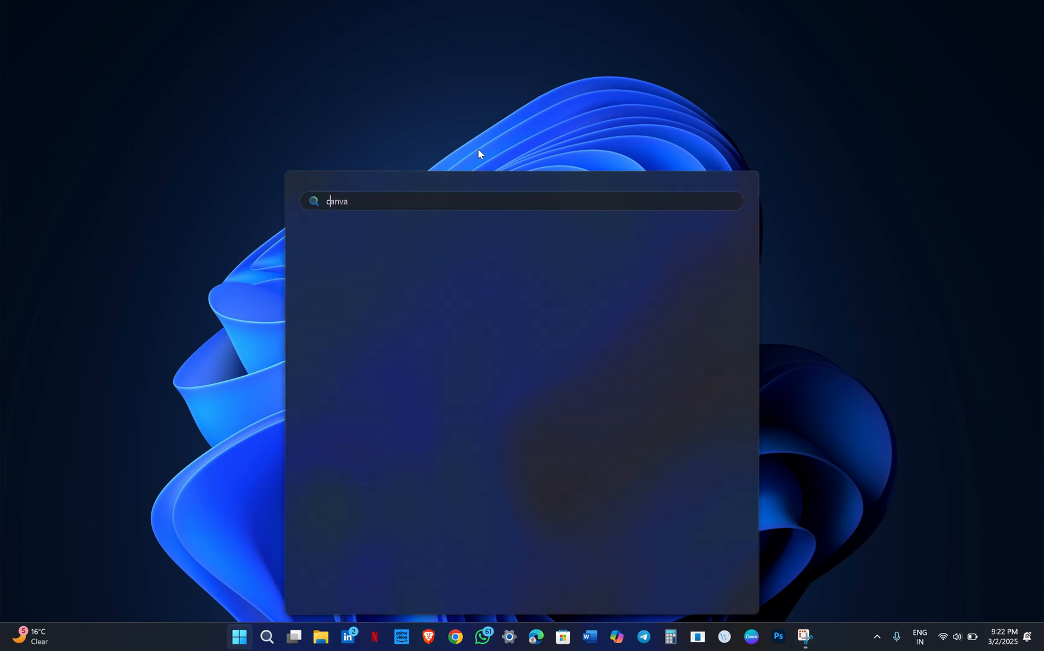
- Start an administrator Command Prompt via a 'cmd' search and accept UAC
{"action": "type", "text": "cmd"}
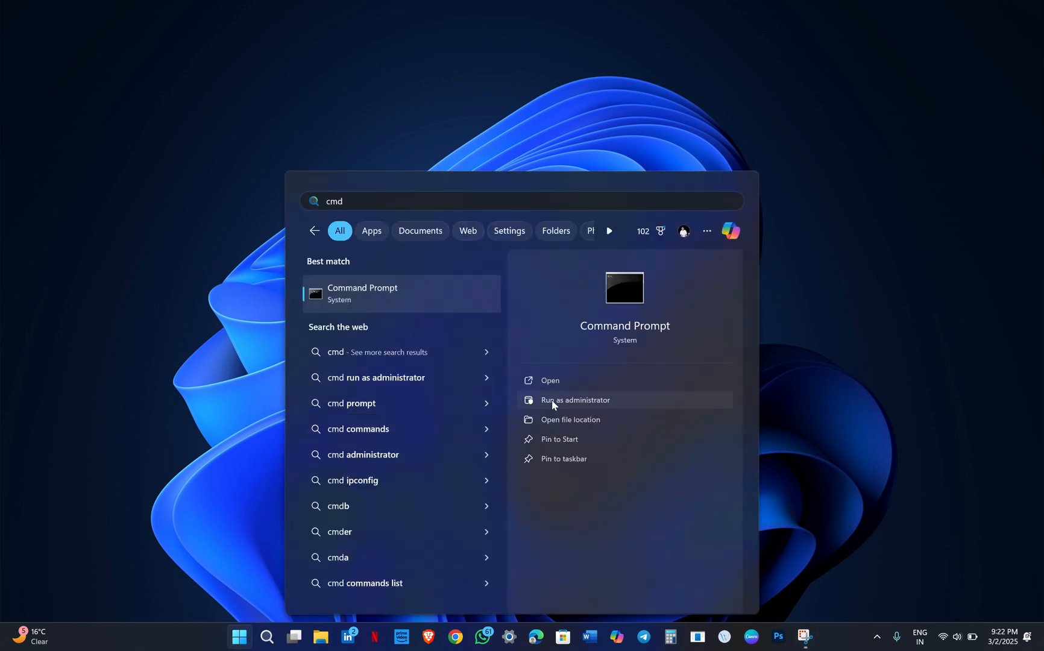
{"action": "left_click", "coordinate": [573, 399]}
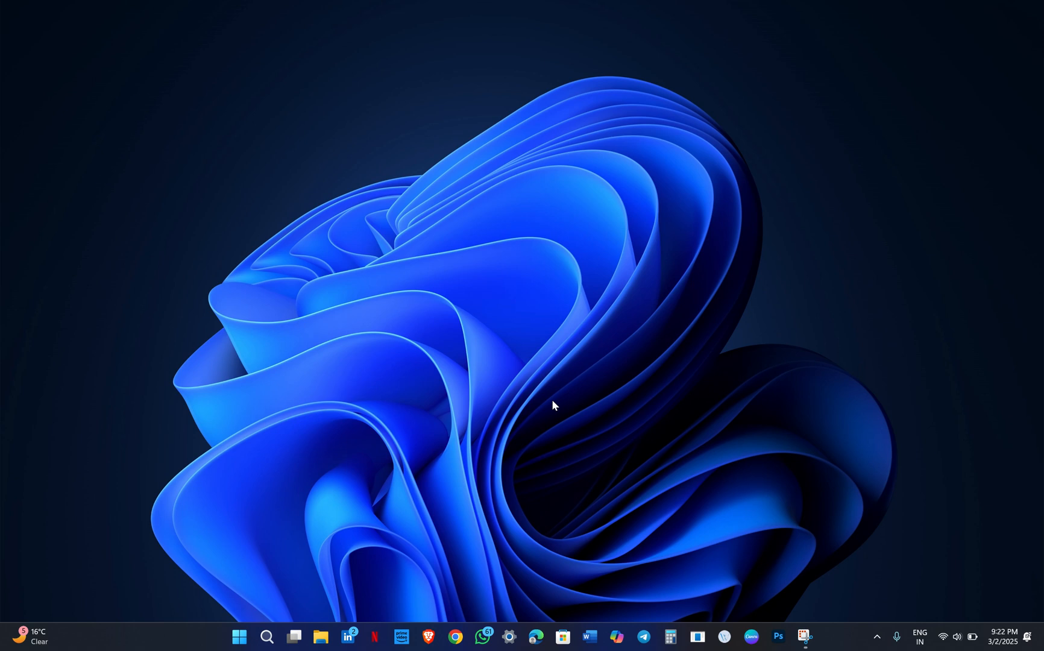
{"action": "left_click", "coordinate": [792, 636]}
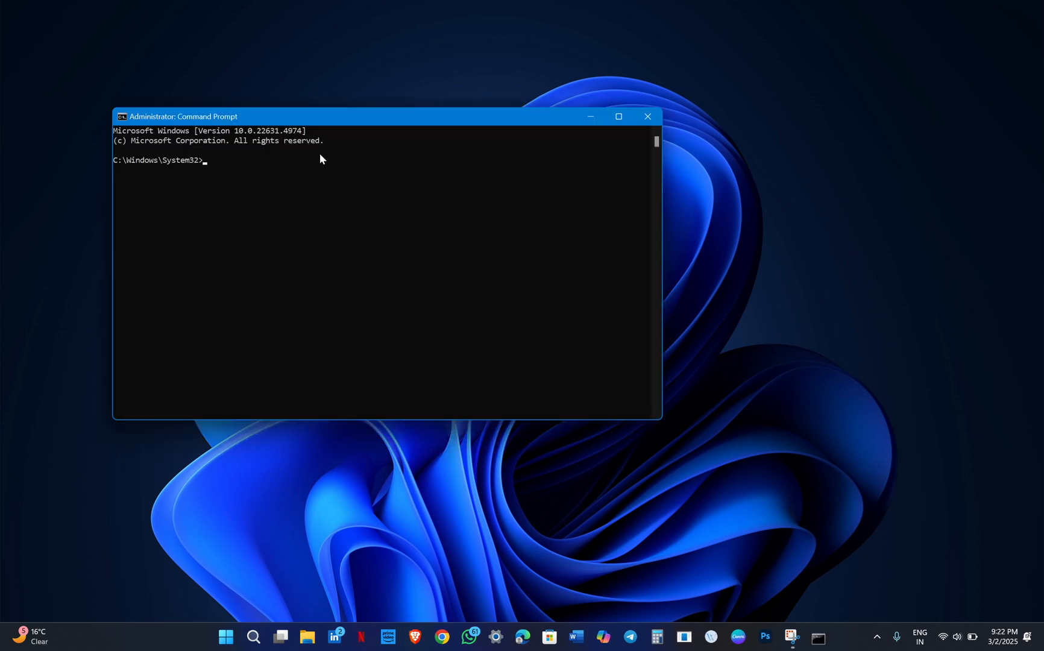
{"action": "left_click_drag", "start_coordinate": [184, 116], "coordinate": [333, 121]}
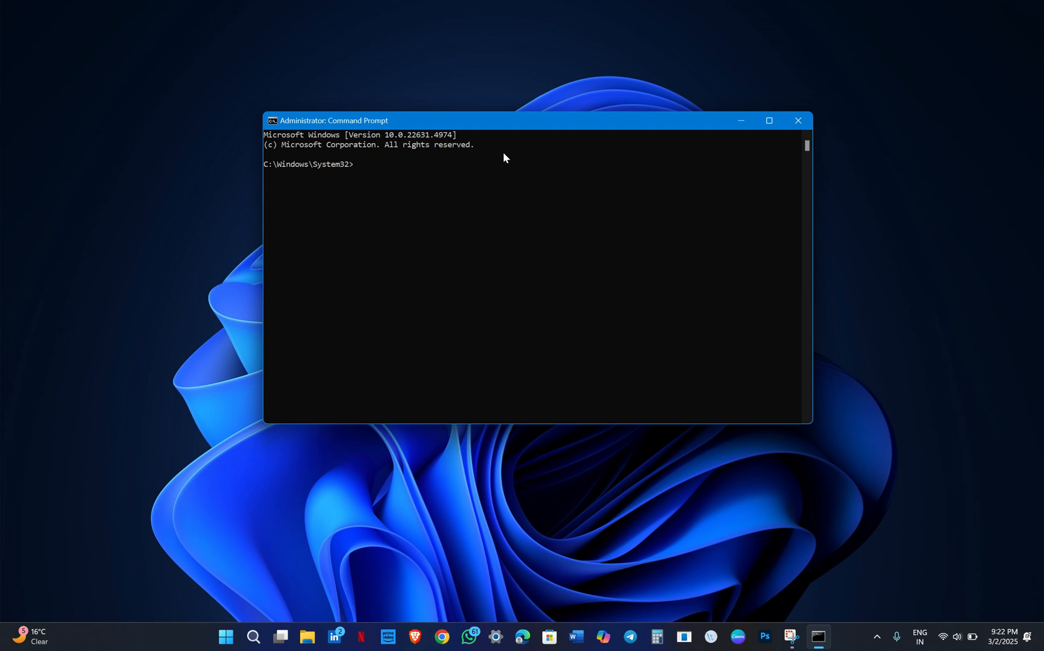
- Enter the DISM/online/cleanup-image/scanhealth command at the prompt without running it
{"action": "type", "text": "DISM/"}
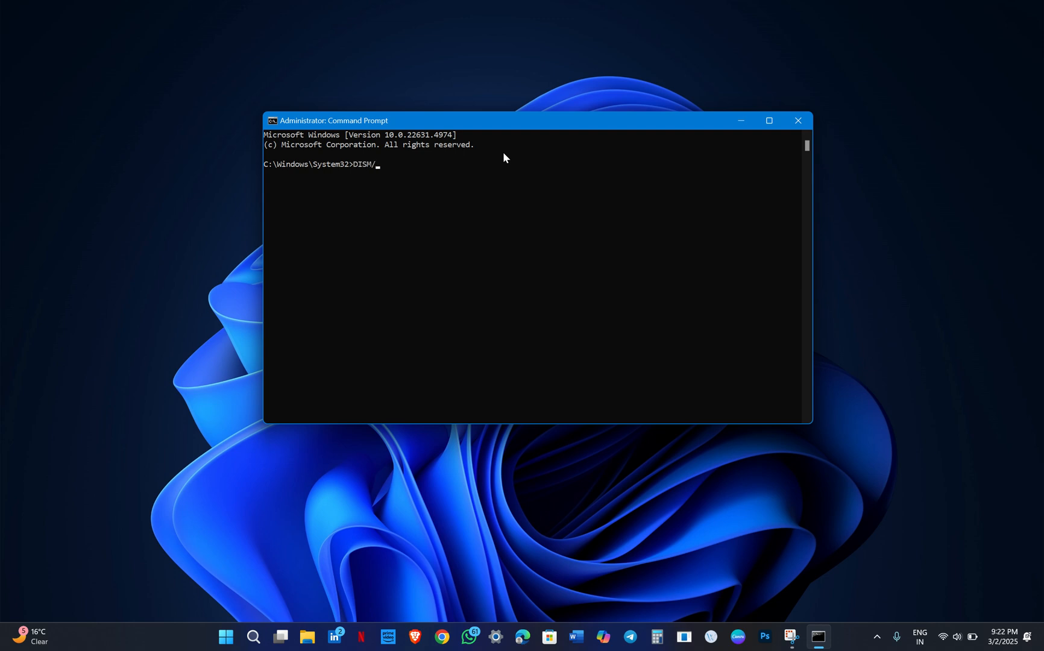
{"action": "type", "text": "online"}
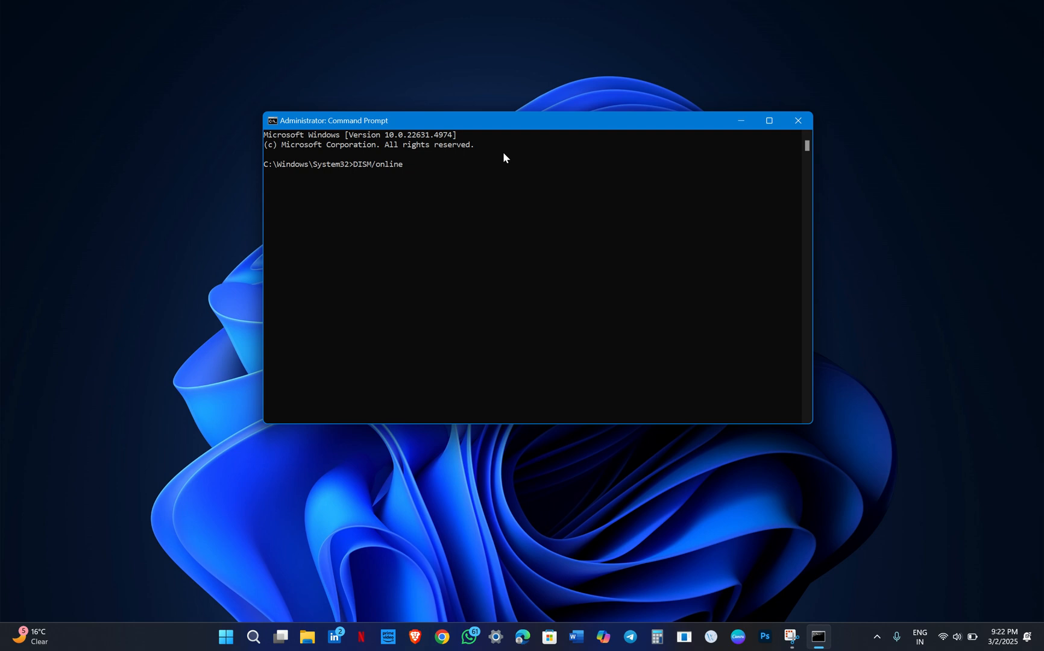
{"action": "type", "text": "/cleanup-ima"}
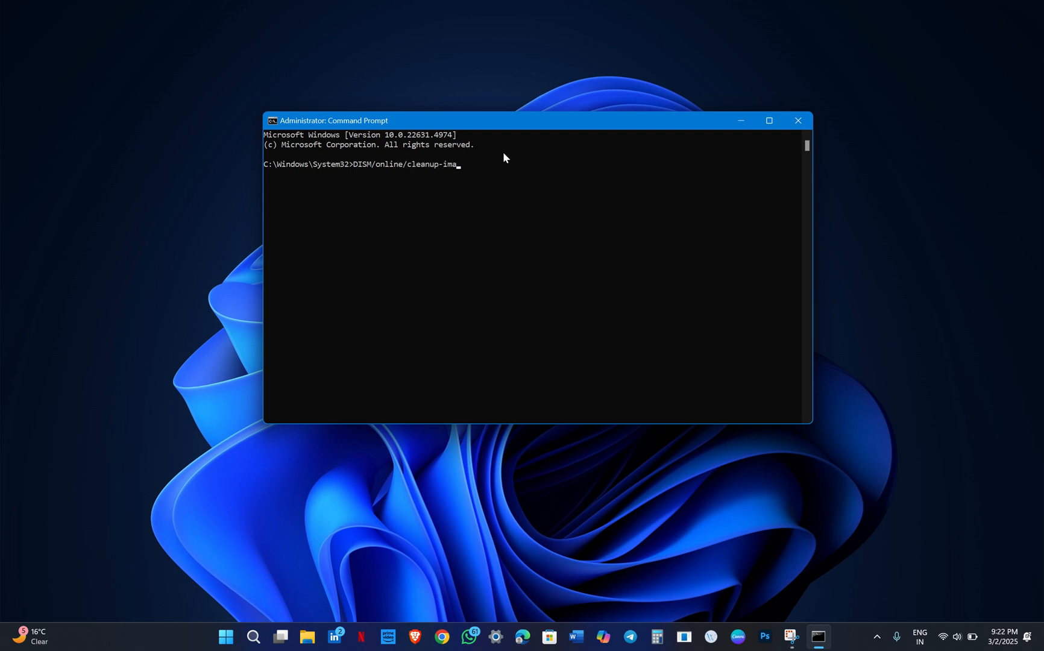
{"action": "type", "text": "ge/scanheal"}
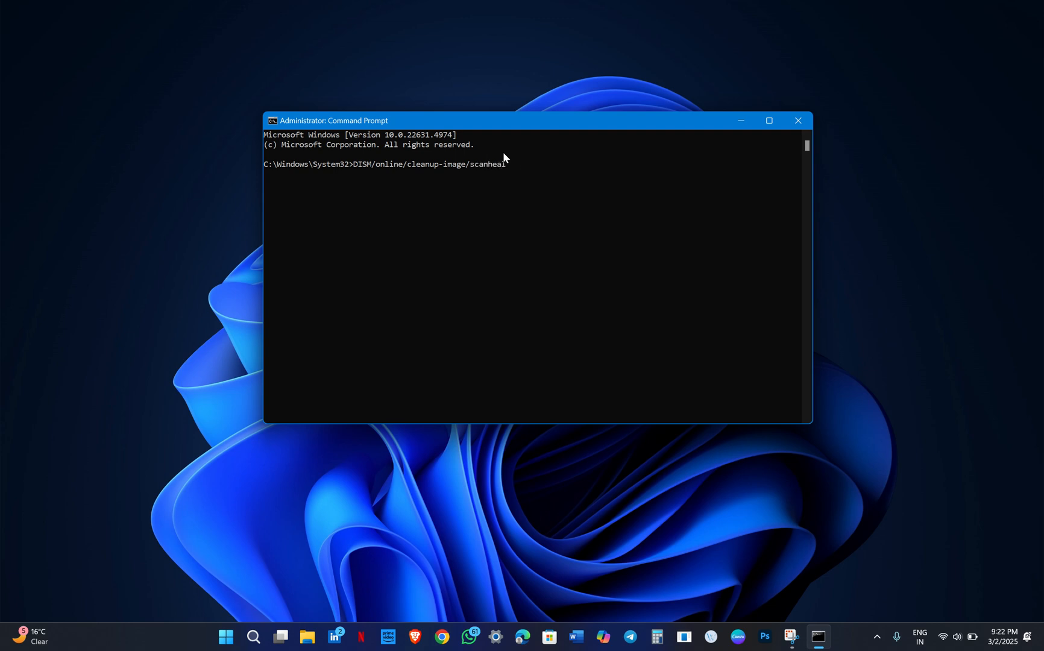
- Run the DISM scanhealth command, start sfc/scannow, then close the command window
{"action": "key", "text": "enter"}
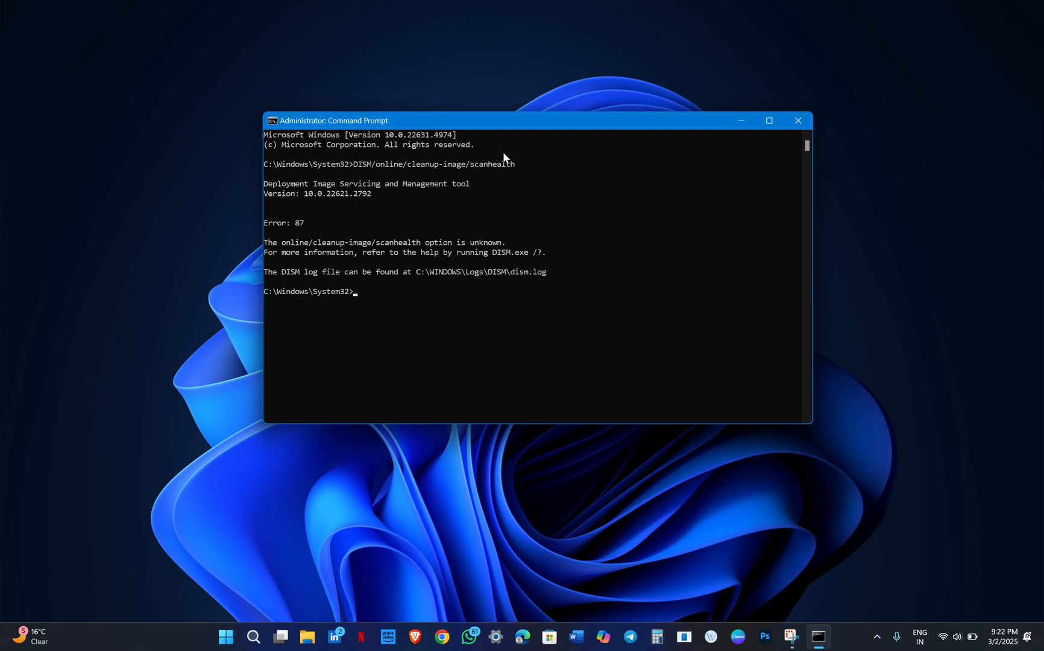
{"action": "mouse_move", "coordinate": [425, 306]}
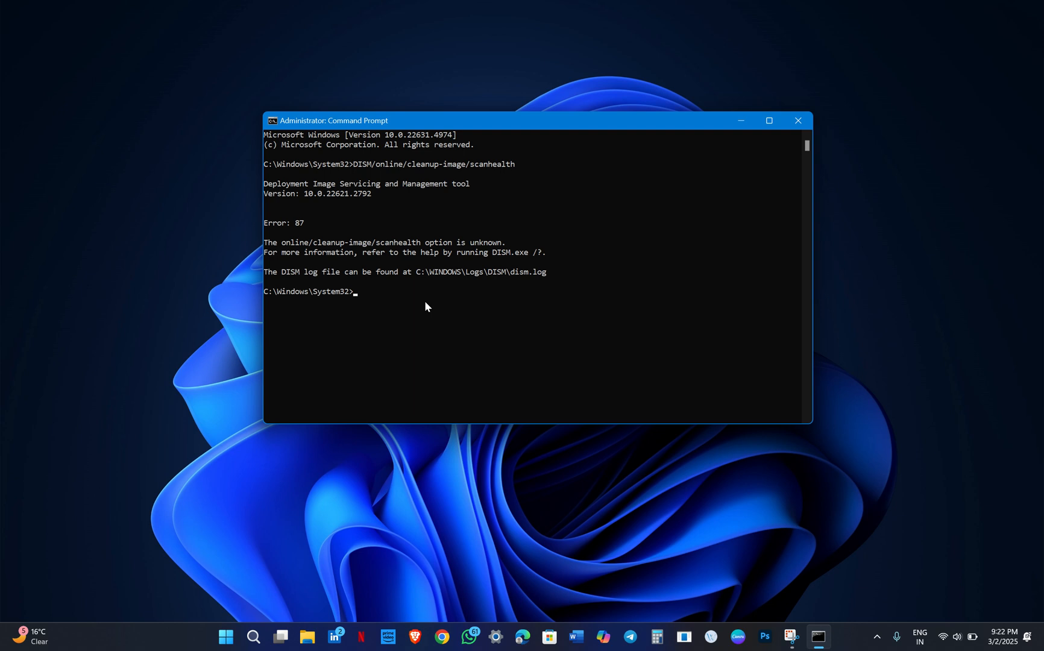
{"action": "type", "text": "sfc/scannow"}
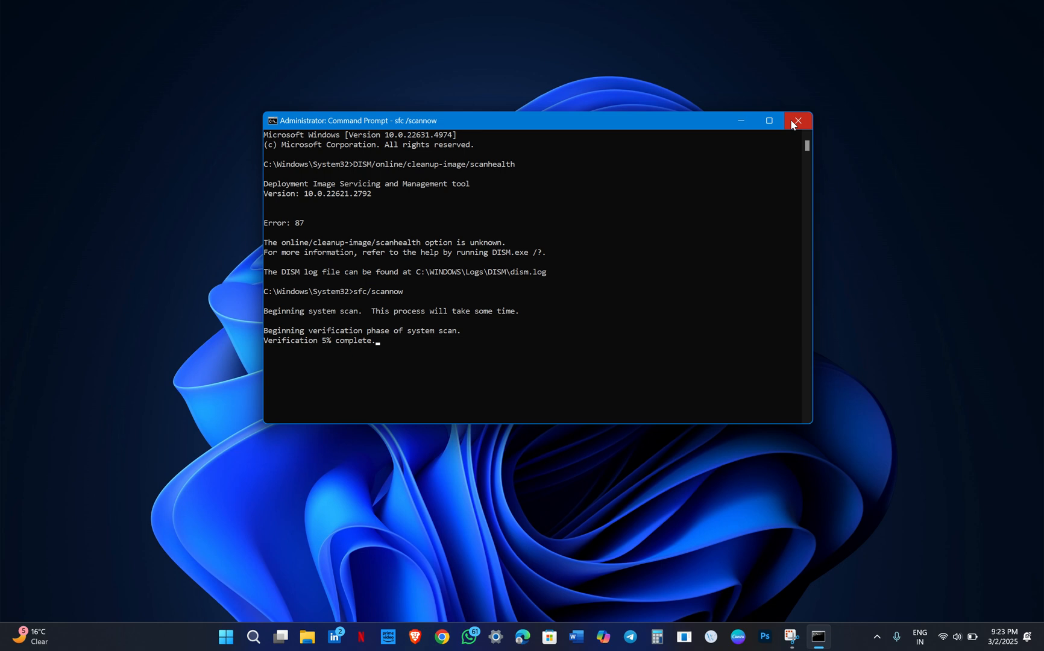
{"action": "left_click", "coordinate": [797, 121]}
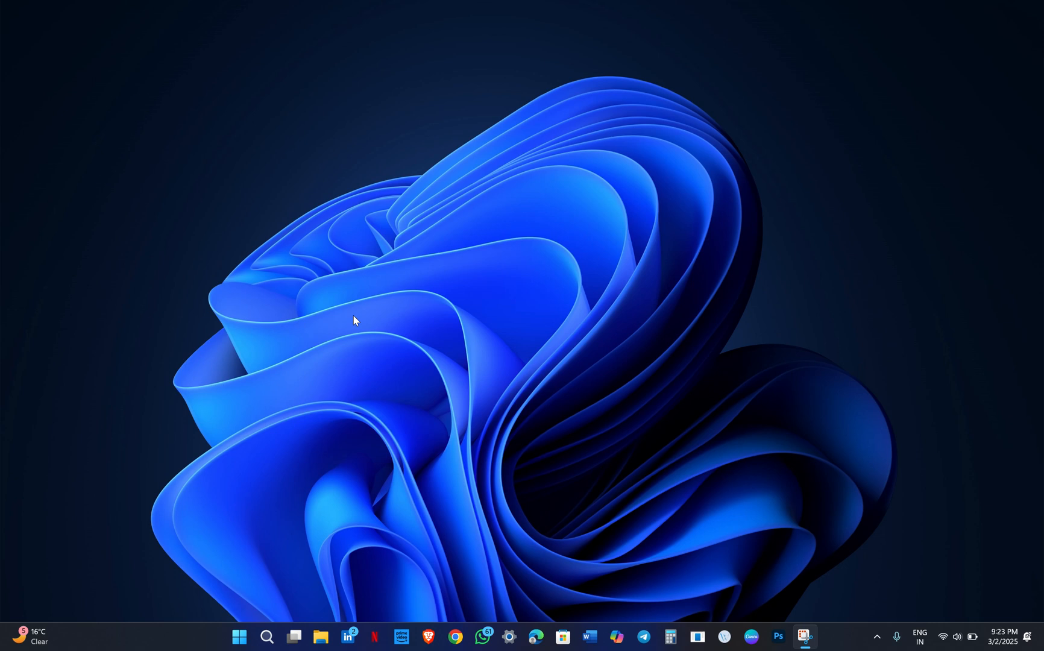
{"action": "mouse_move", "coordinate": [278, 589]}
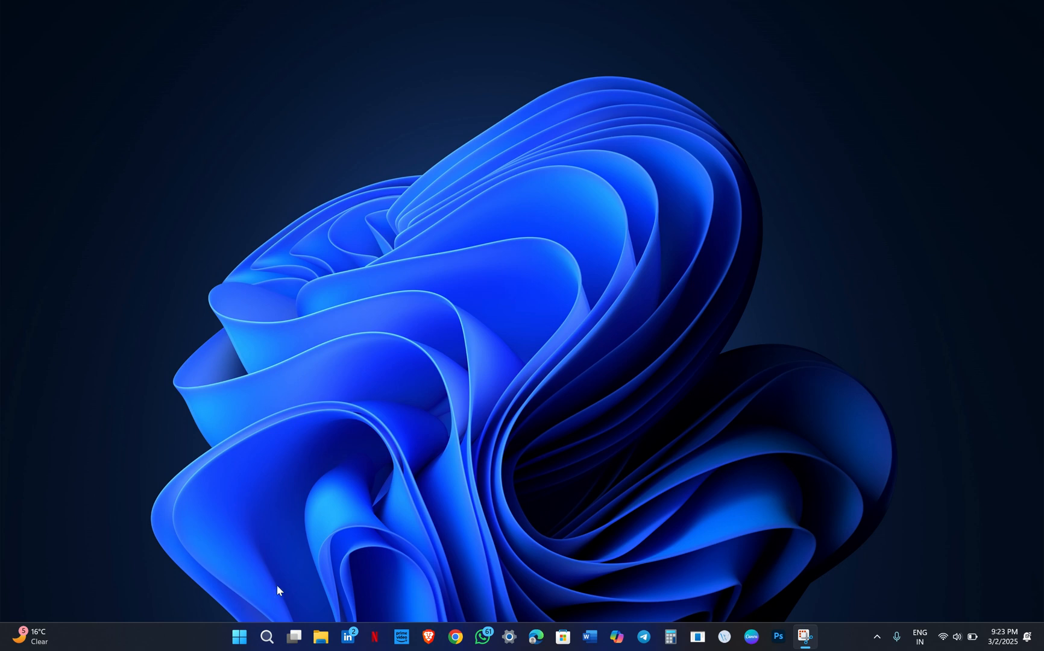
{"action": "mouse_move", "coordinate": [283, 575]}
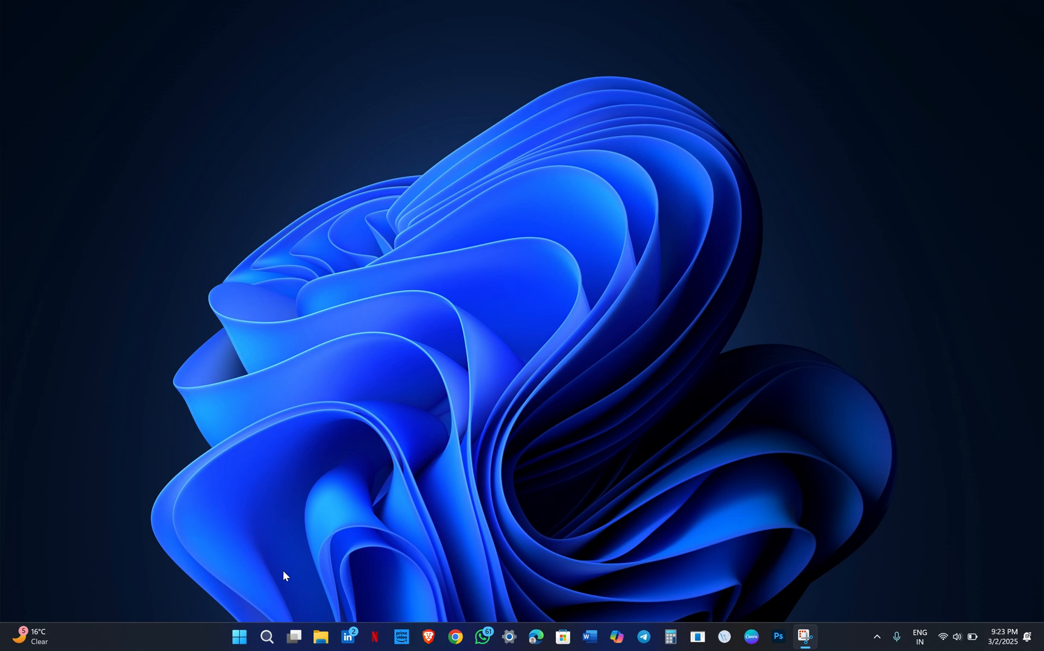
- Start a fresh administrator Command Prompt from a Start menu 'cmd' search
{"action": "left_click", "coordinate": [238, 637]}
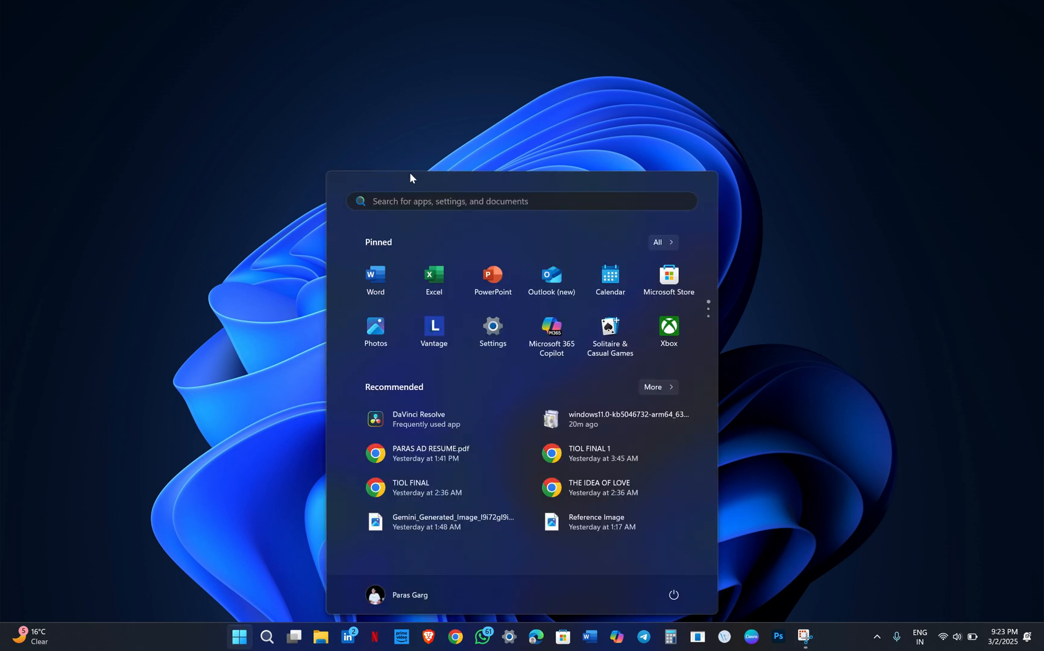
{"action": "type", "text": "cmd"}
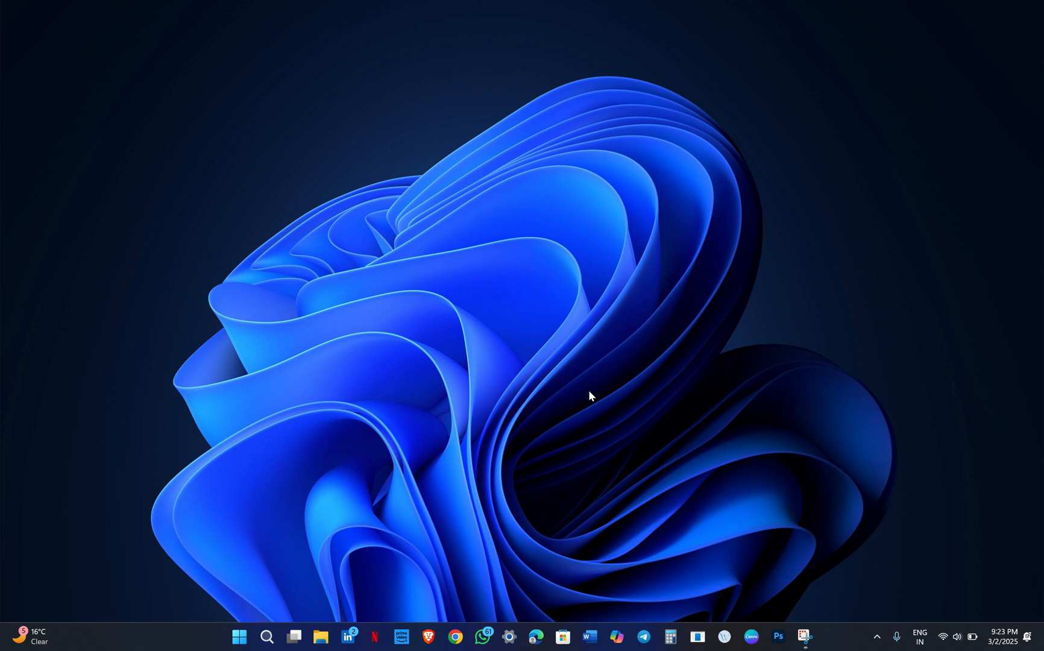
{"action": "left_click", "coordinate": [817, 637]}
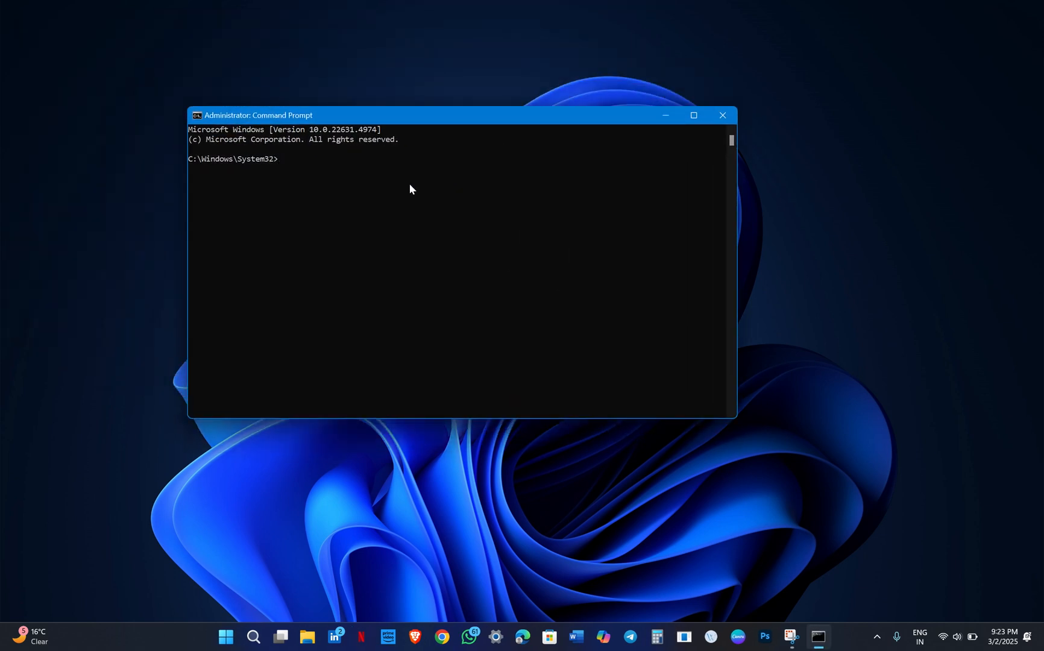
{"action": "mouse_move", "coordinate": [393, 154]}
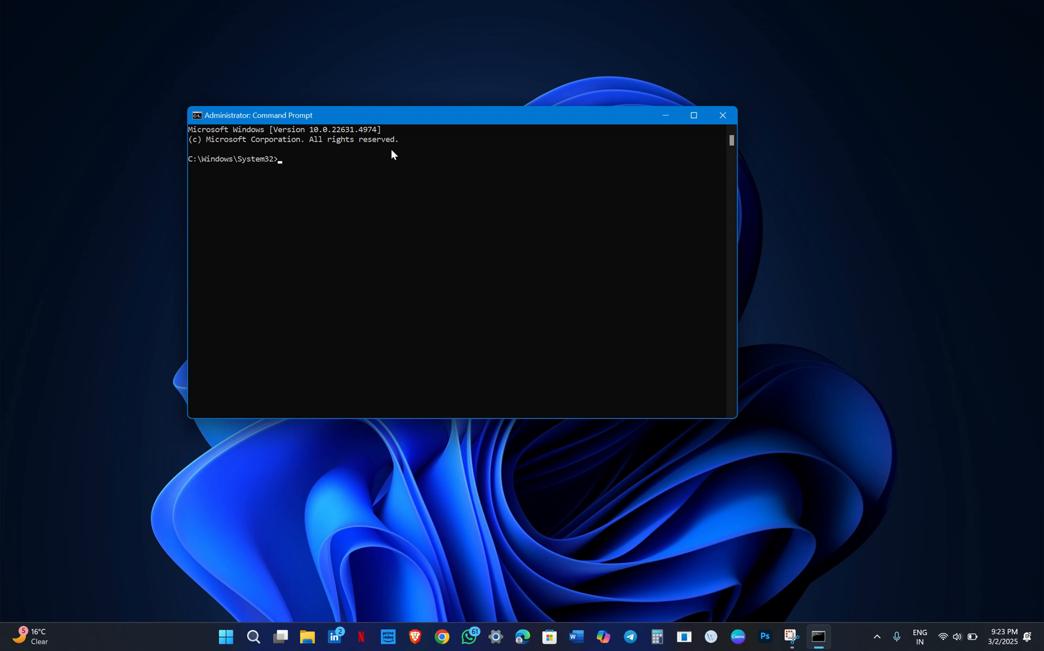
{"action": "mouse_move", "coordinate": [415, 256]}
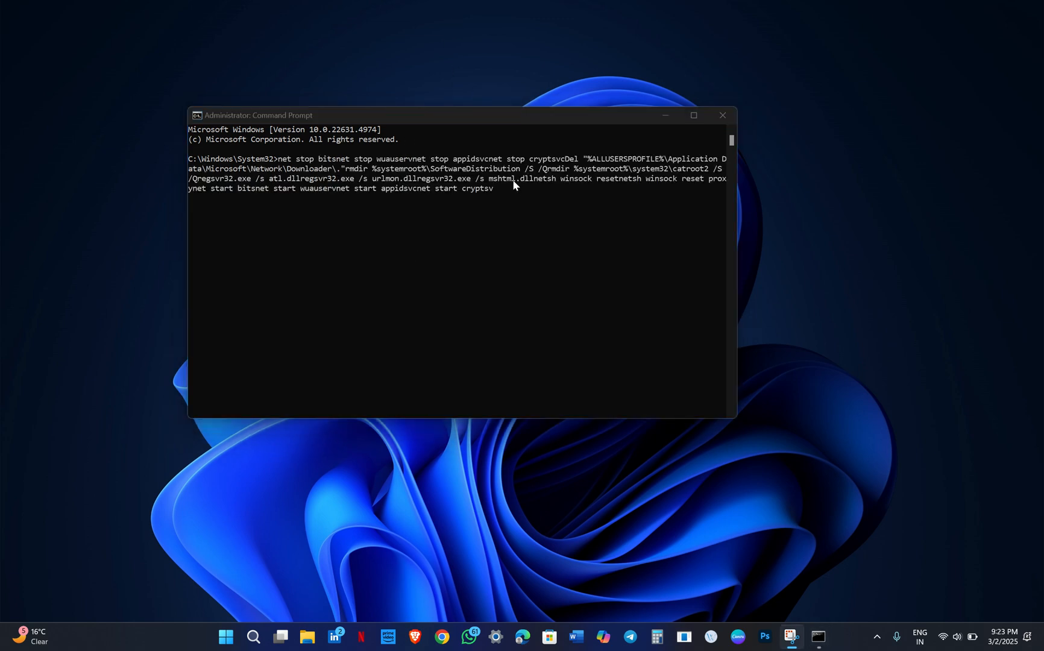
{"action": "mouse_move", "coordinate": [501, 195]}
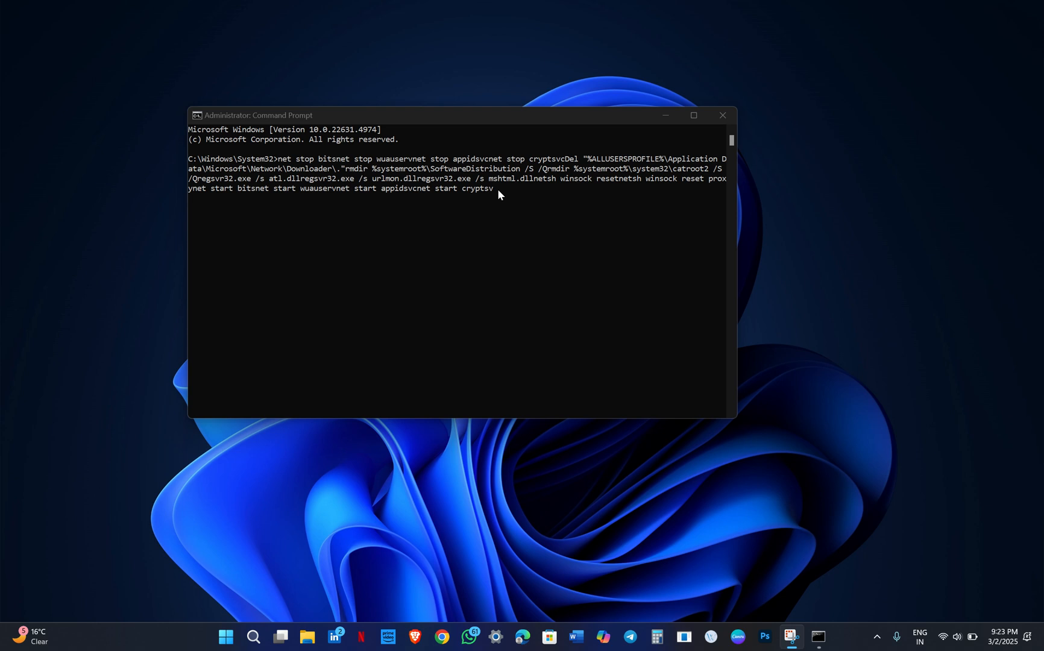
{"action": "mouse_move", "coordinate": [722, 115]}
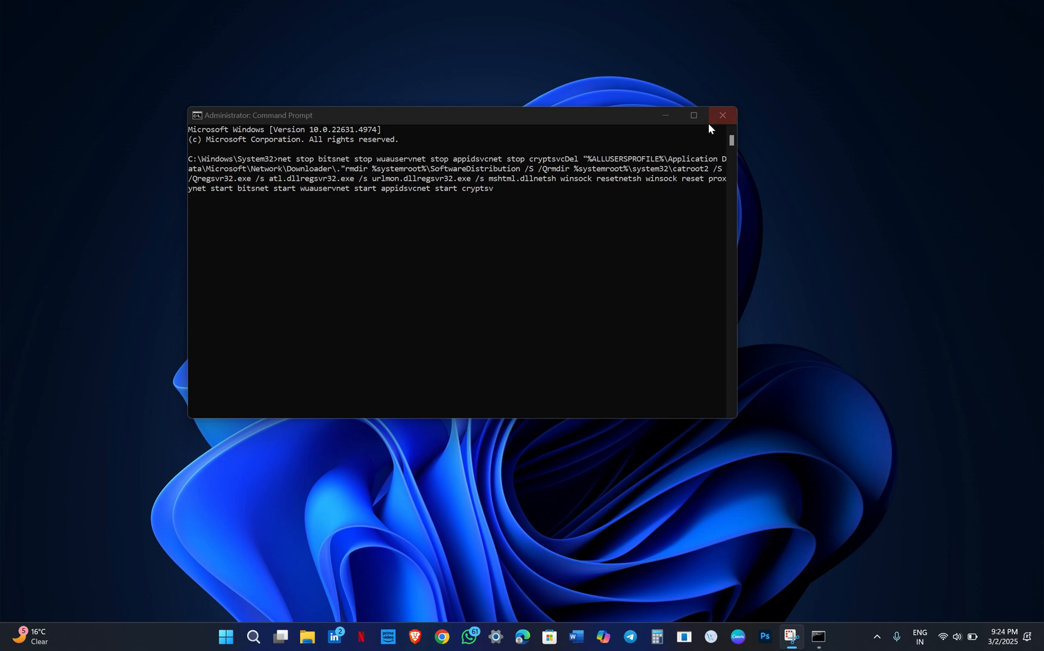
- Close Command Prompt and start a maximized Chrome guest browsing window
{"action": "left_click", "coordinate": [722, 116]}
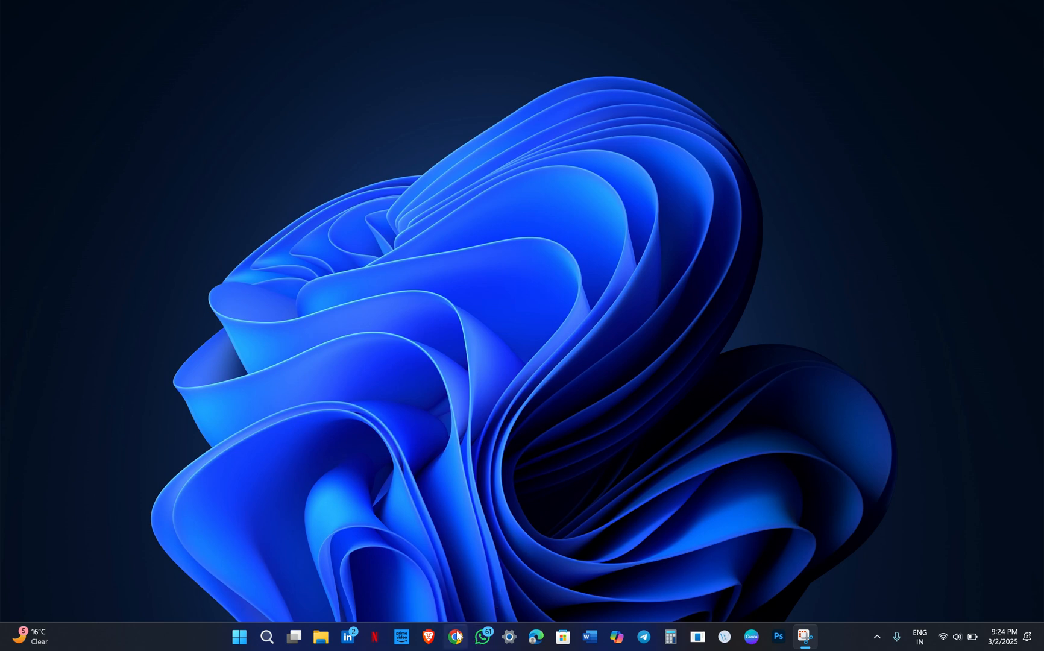
{"action": "left_click", "coordinate": [457, 637]}
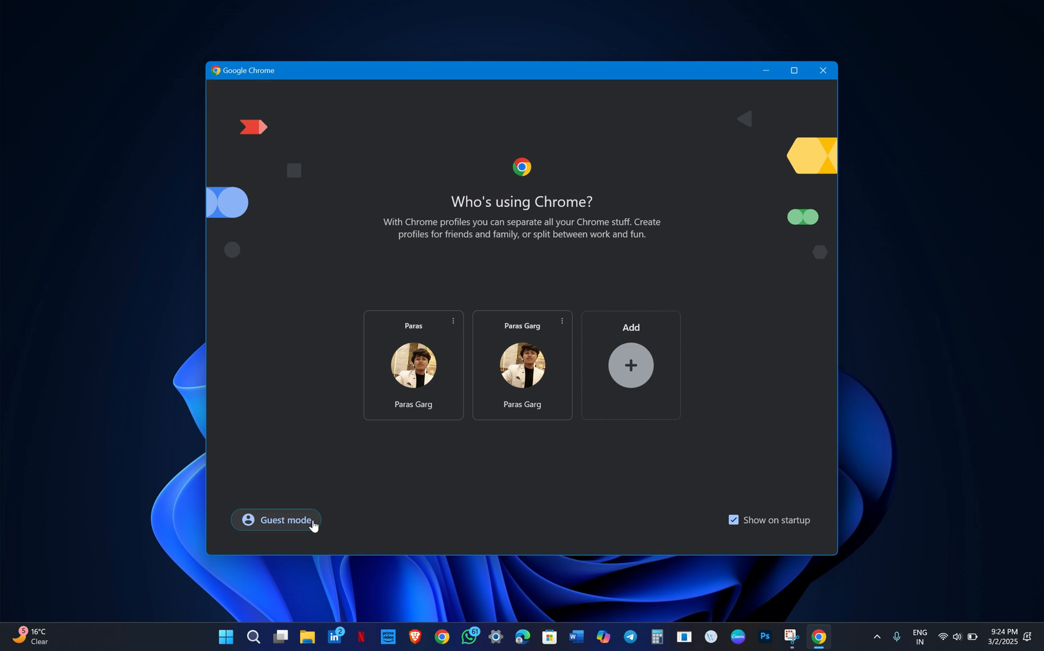
{"action": "left_click", "coordinate": [276, 519]}
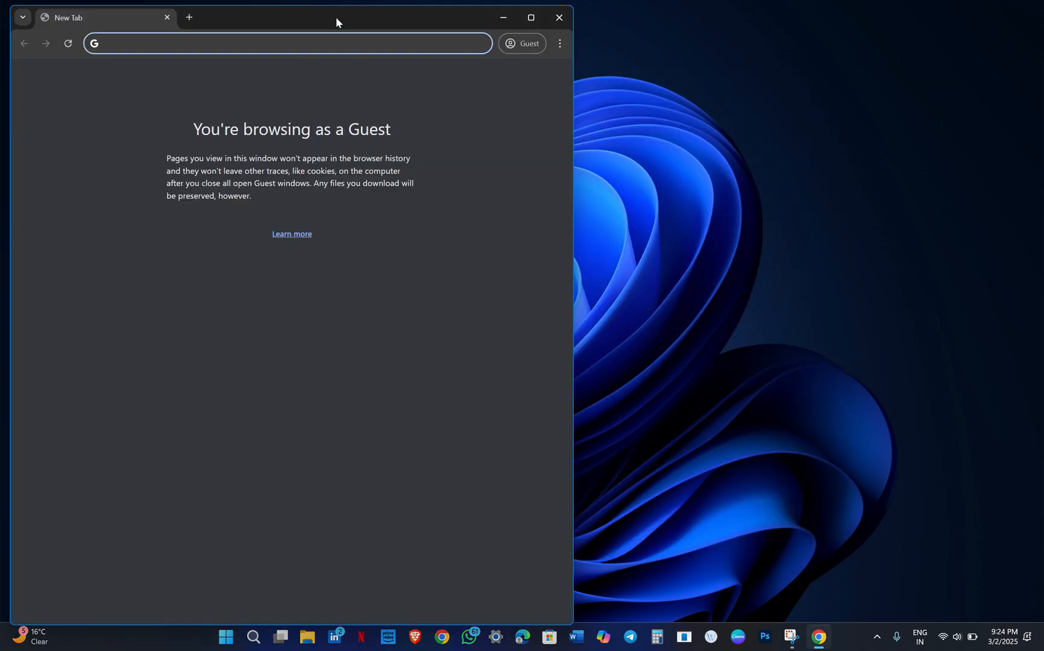
{"action": "left_click", "coordinate": [532, 17]}
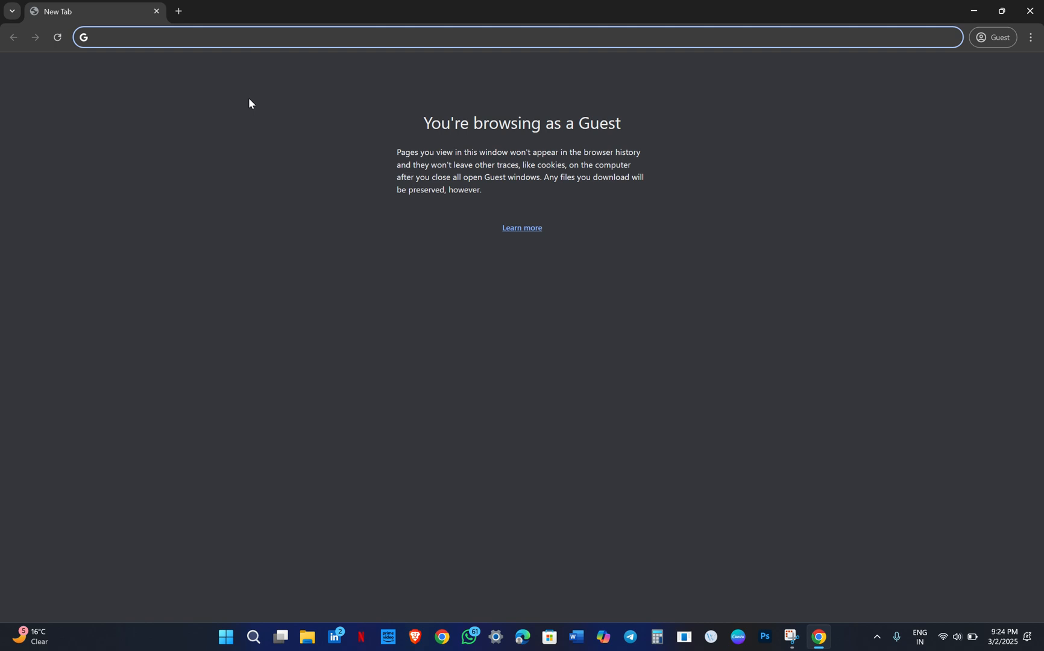
- Search Google for 'microsoft update catalogue' and go to the Microsoft Update Catalog result
{"action": "type", "text": "m"}
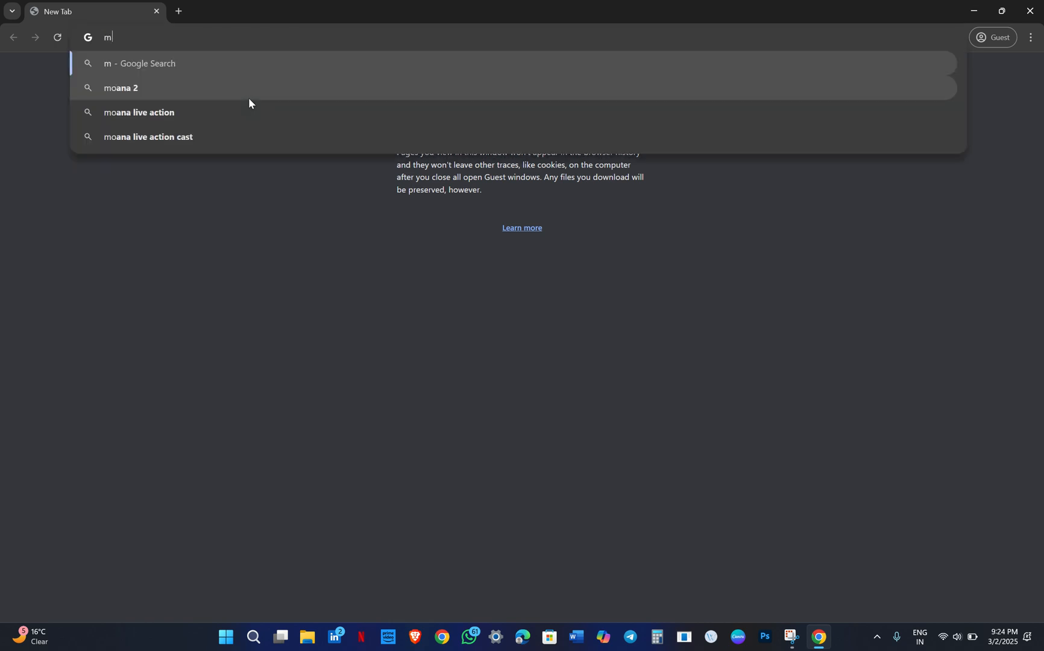
{"action": "type", "text": "icrosoft upd"}
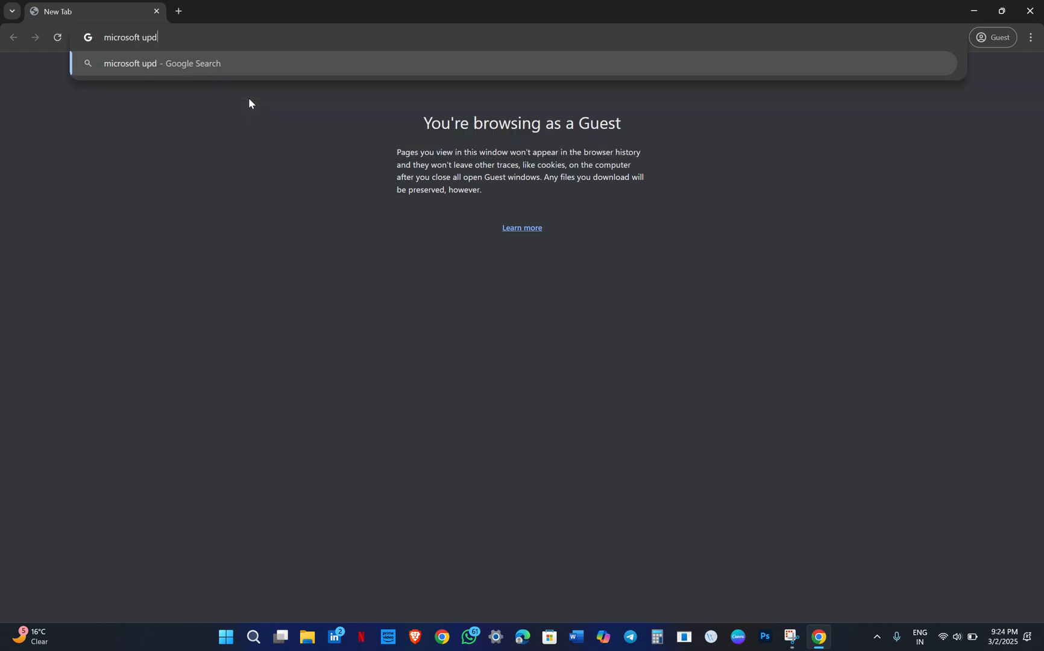
{"action": "type", "text": "ate catalogue"}
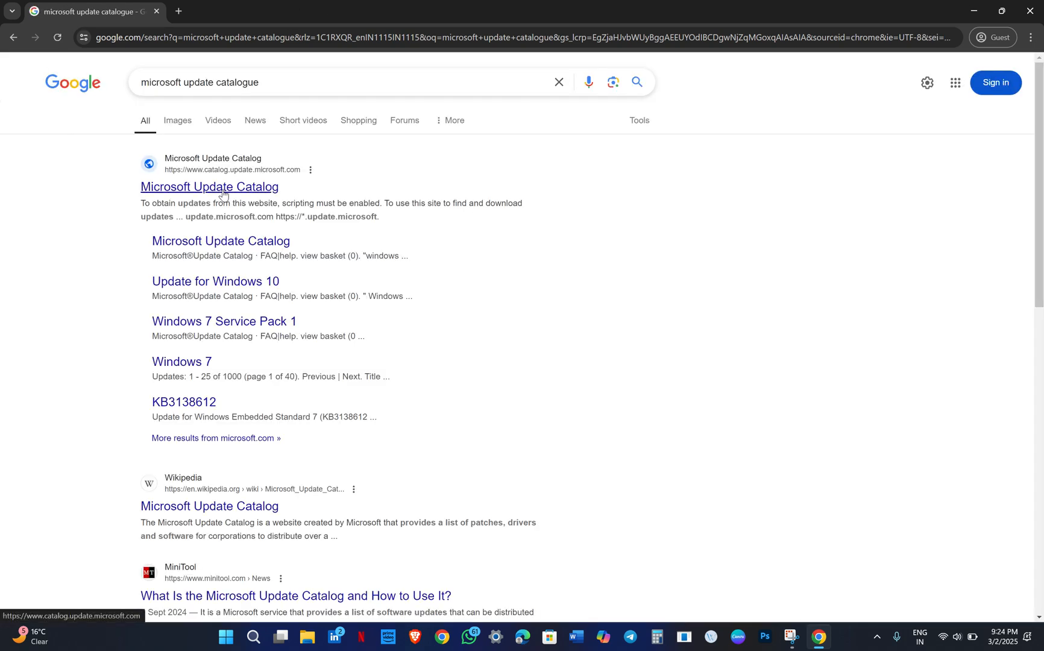
{"action": "left_click", "coordinate": [209, 187]}
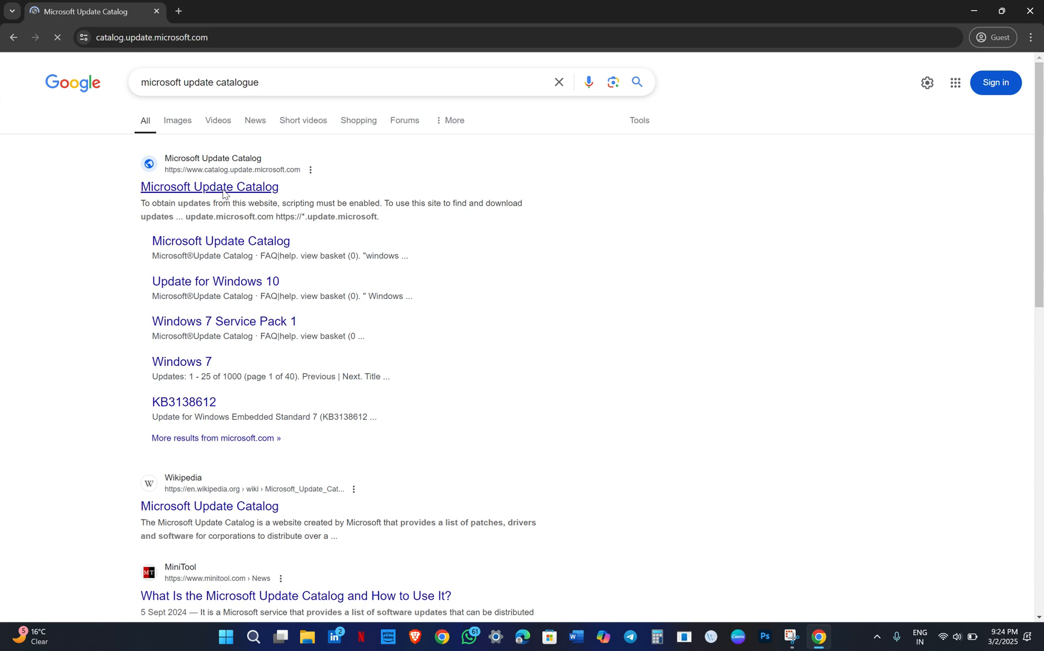
{"action": "left_click", "coordinate": [209, 187]}
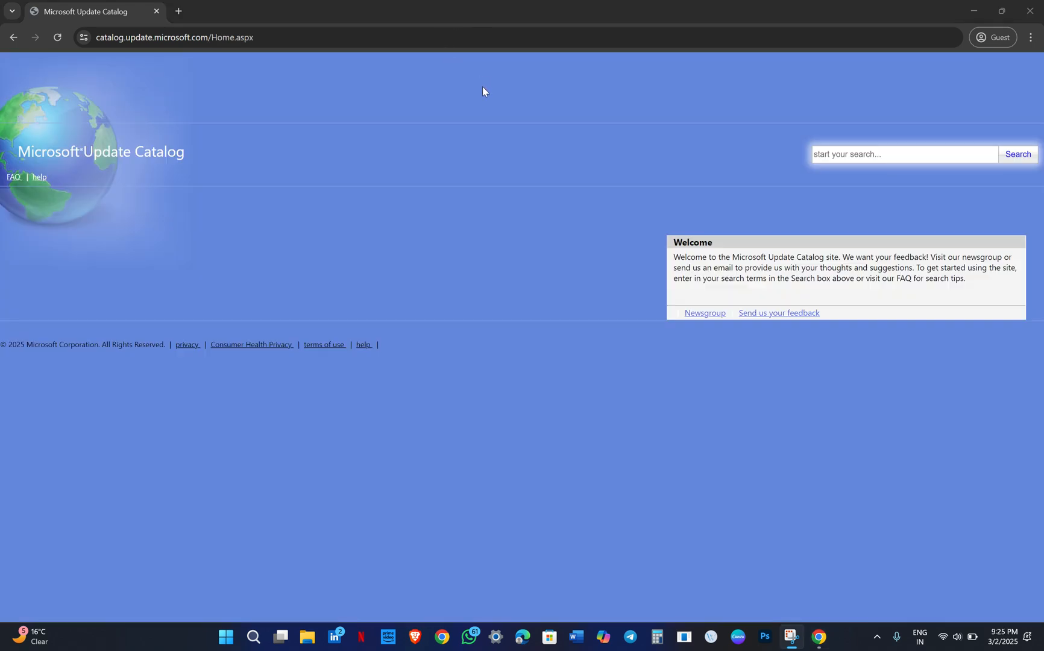
- Search the catalog for 'Windows 11' to list matching updates
{"action": "left_click", "coordinate": [903, 154]}
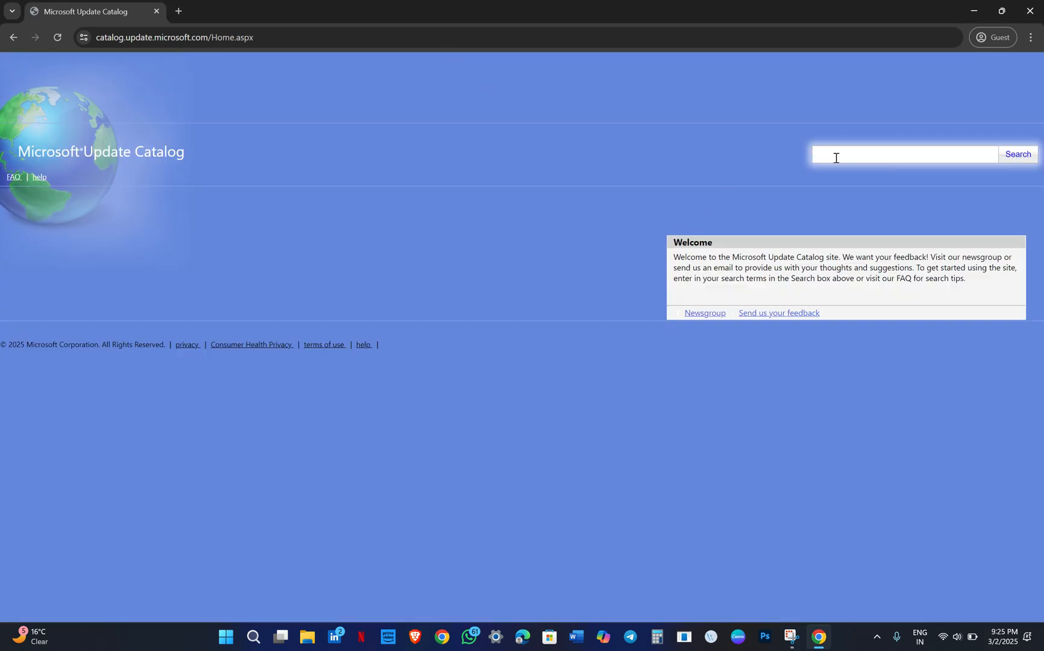
{"action": "left_click", "coordinate": [903, 154]}
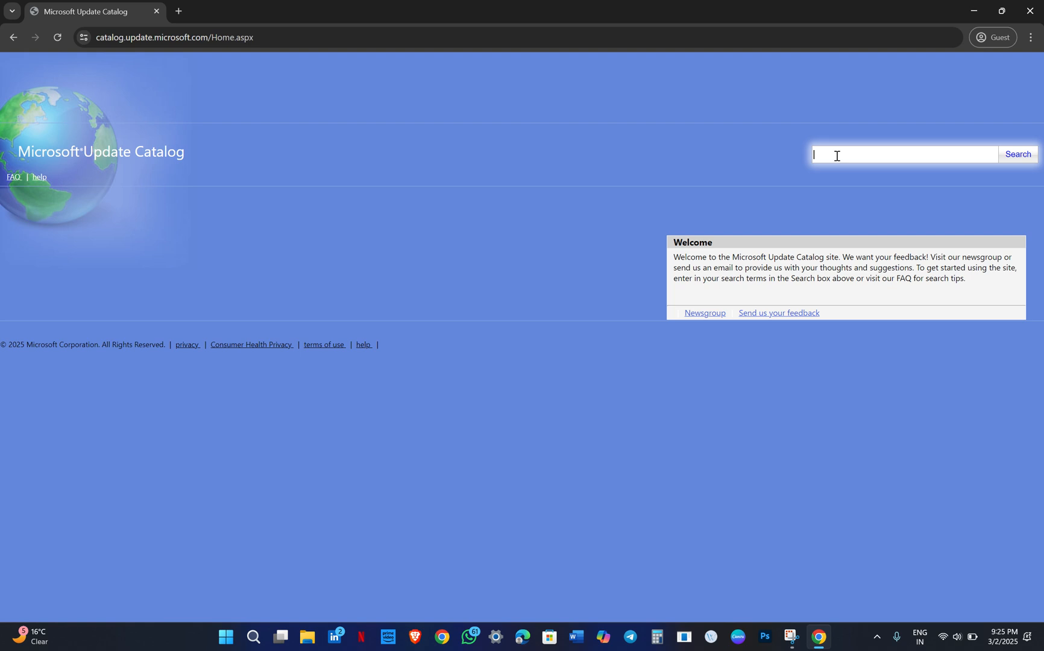
{"action": "type", "text": "Windows 11"}
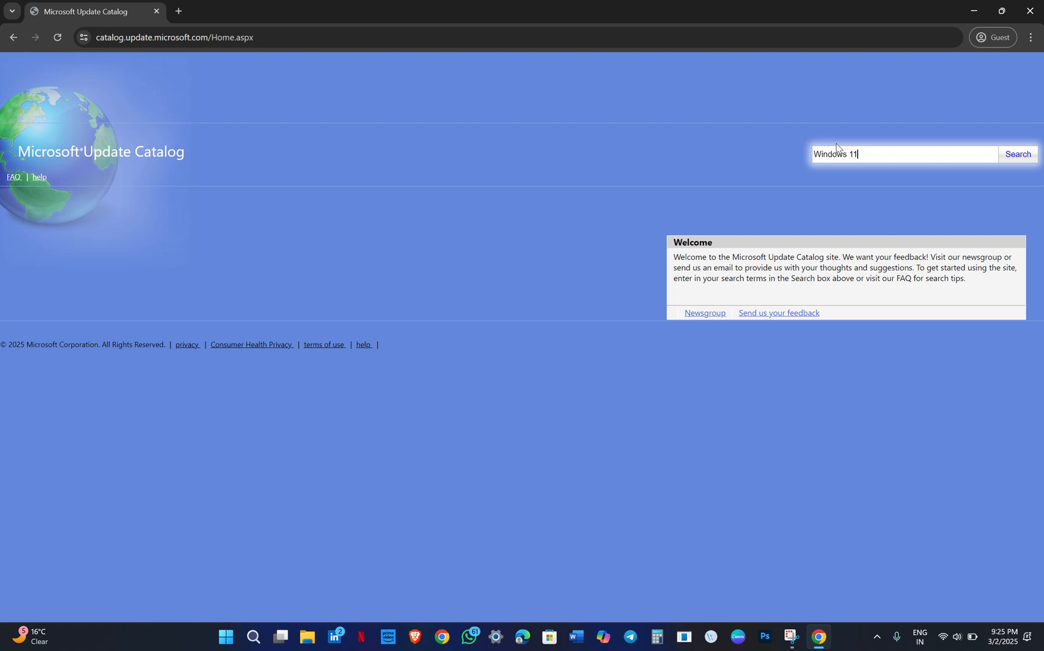
{"action": "left_click", "coordinate": [1017, 154]}
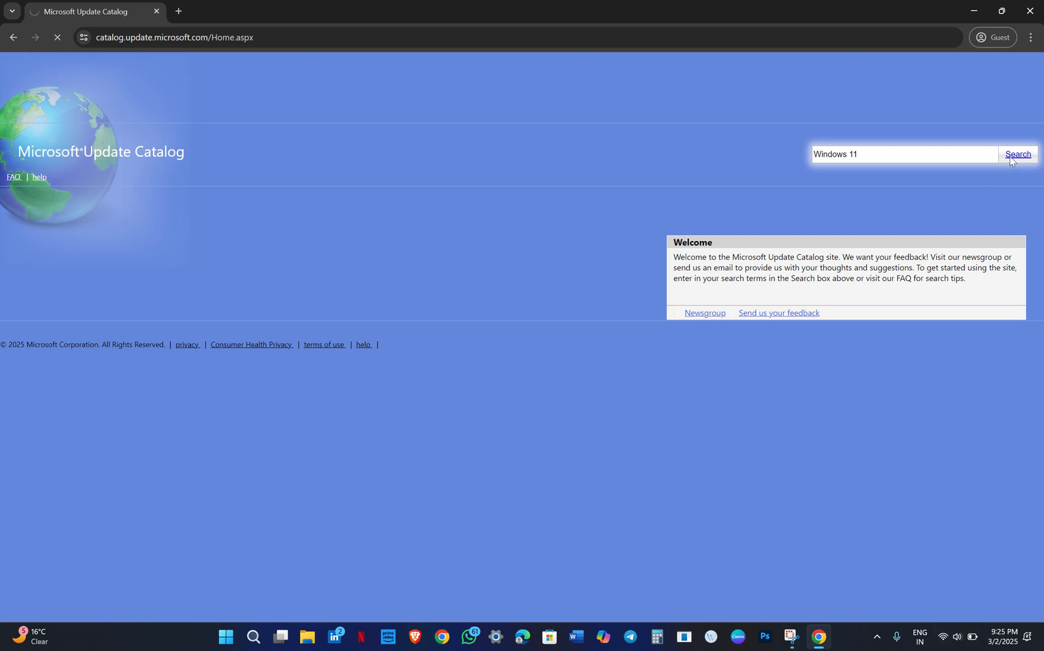
{"action": "left_click", "coordinate": [1018, 154]}
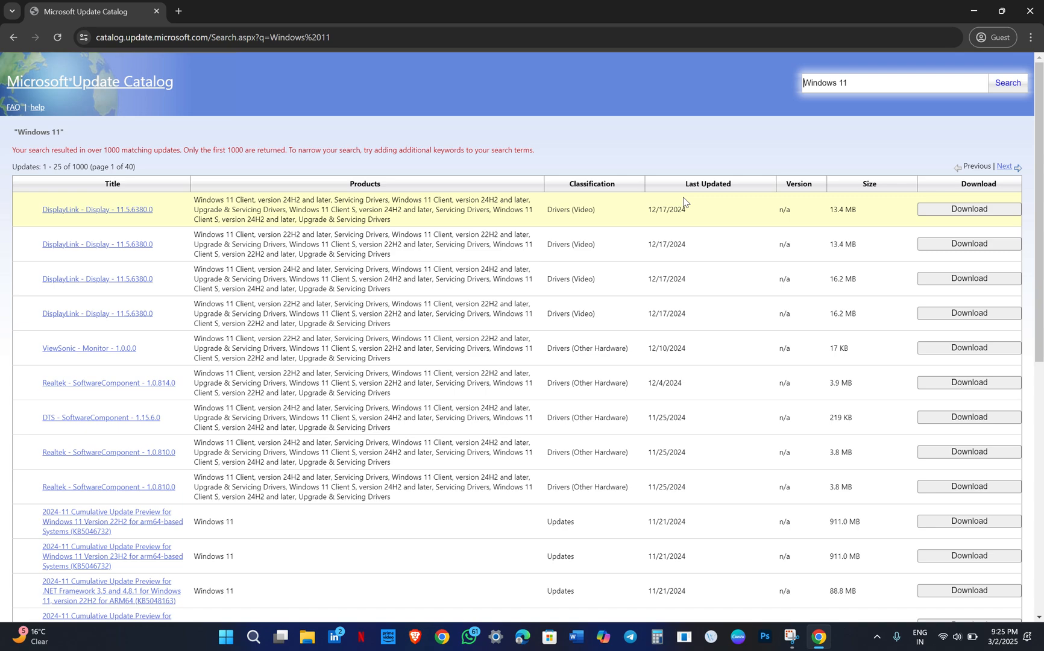
{"action": "scroll", "scroll_direction": "down", "scroll_amount": 3}
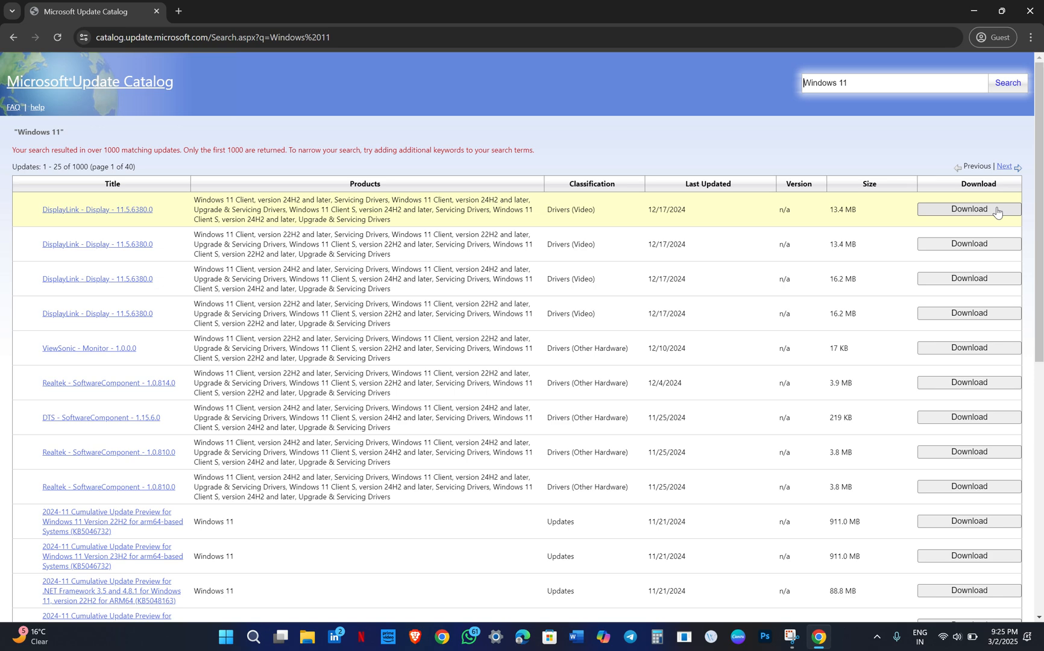
- Download the first DisplayLink - Display - 11.5.6380.0 .cab package to Downloads and dismiss the popups
{"action": "left_click", "coordinate": [966, 208]}
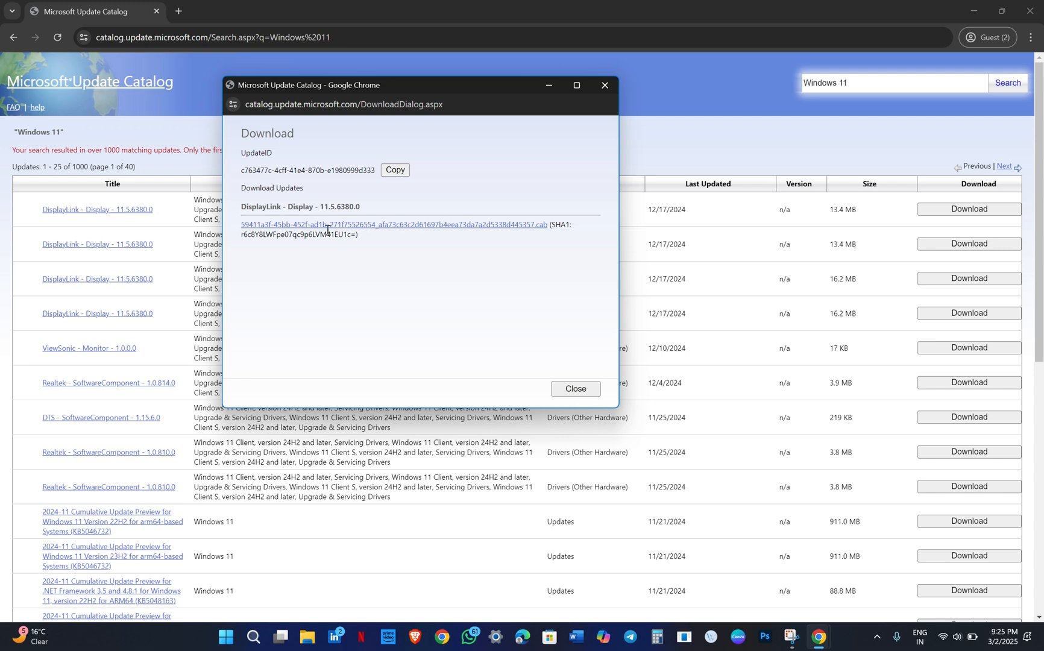
{"action": "mouse_move", "coordinate": [392, 224]}
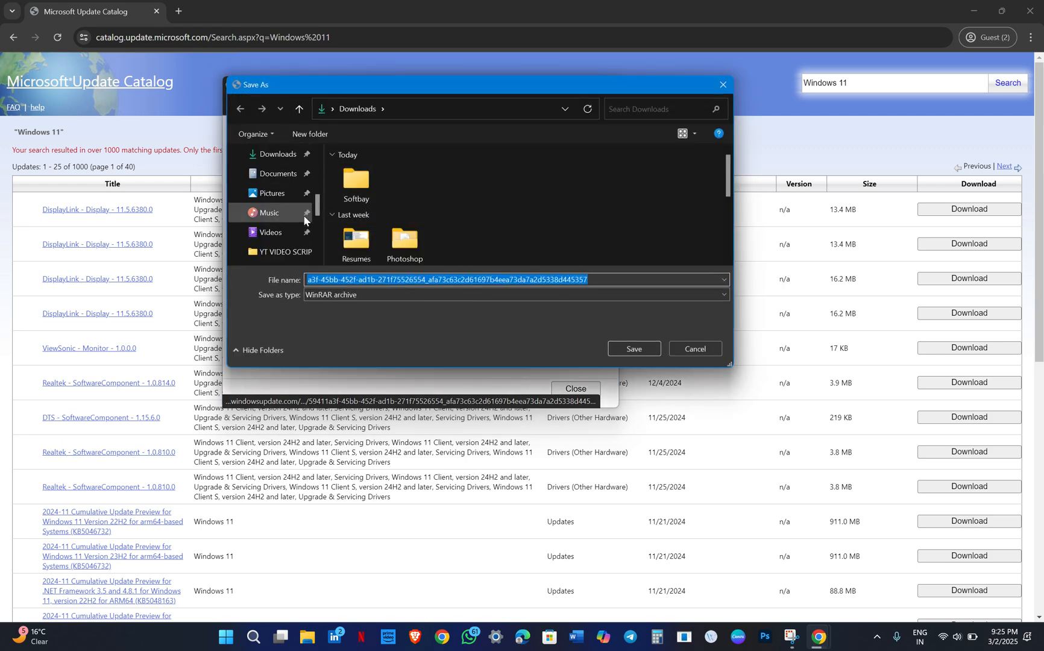
{"action": "left_click", "coordinate": [278, 174]}
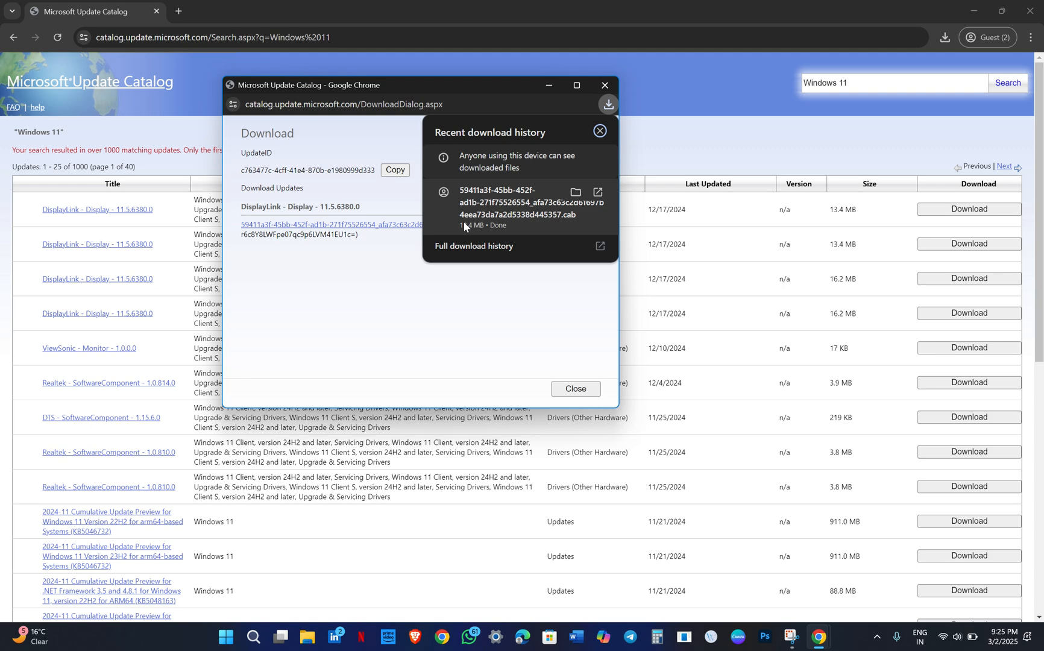
{"action": "left_click", "coordinate": [598, 130]}
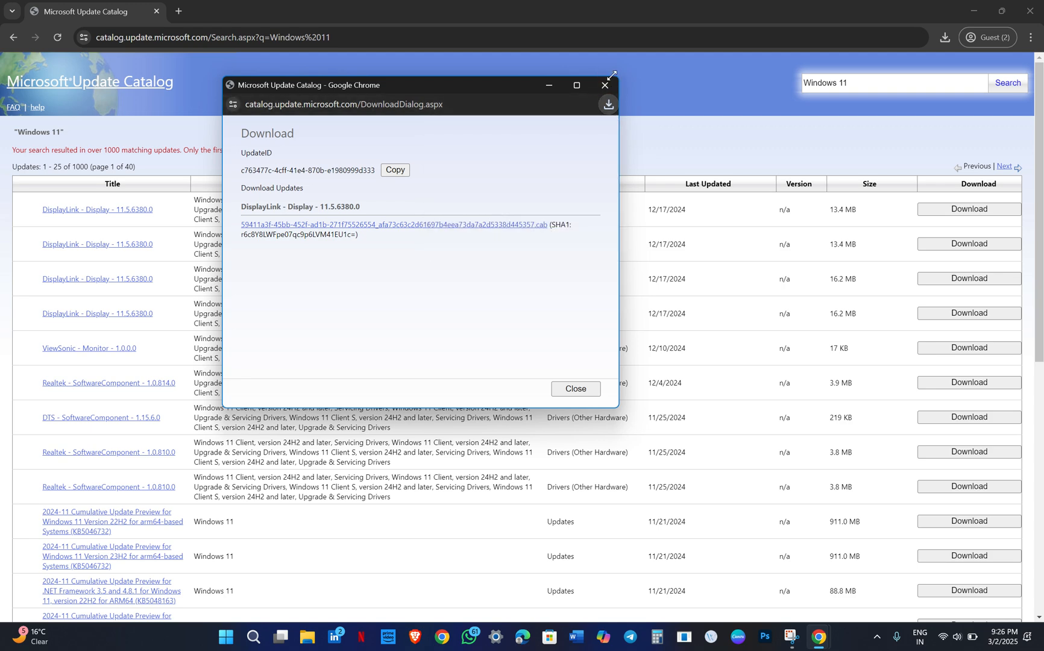
{"action": "left_click", "coordinate": [575, 388]}
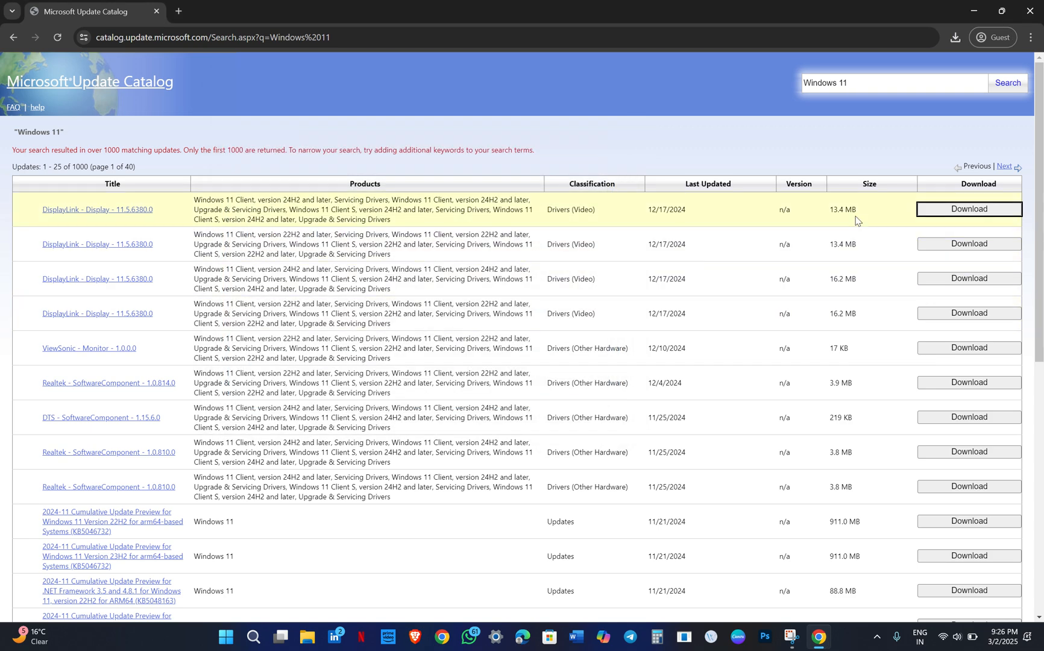
{"action": "scroll", "scroll_direction": "down", "scroll_amount": 3}
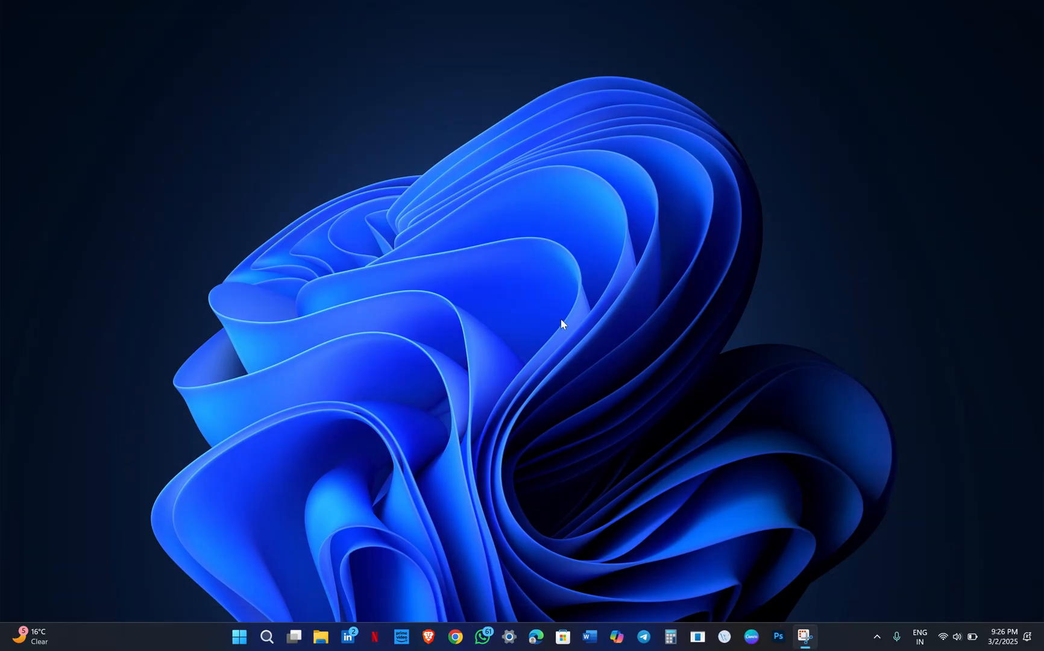
{"action": "mouse_move", "coordinate": [482, 346]}
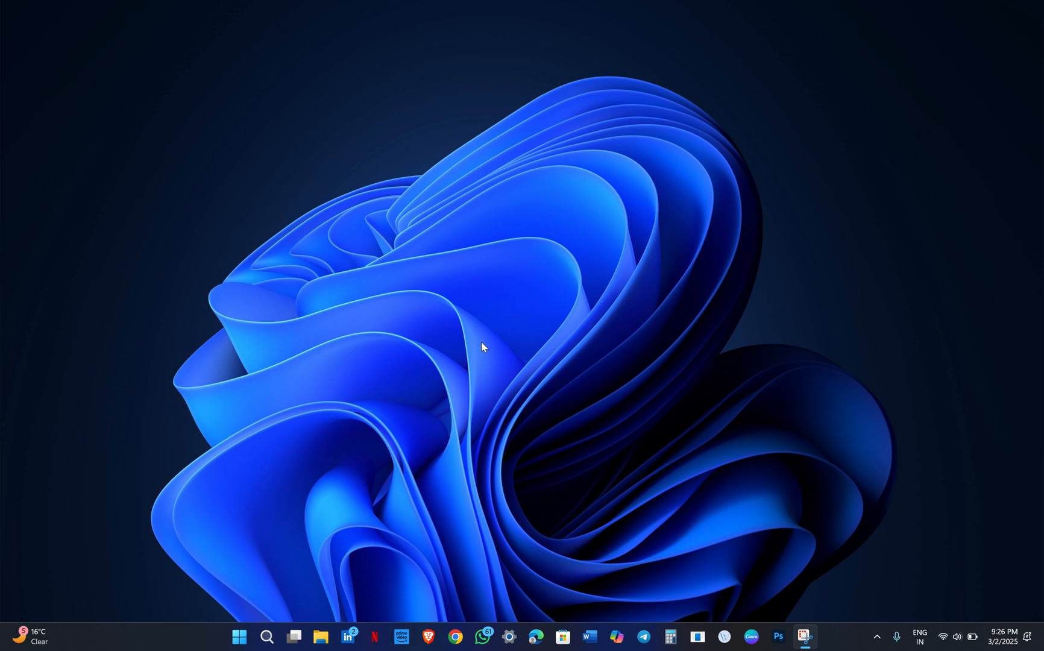
{"action": "mouse_move", "coordinate": [500, 341]}
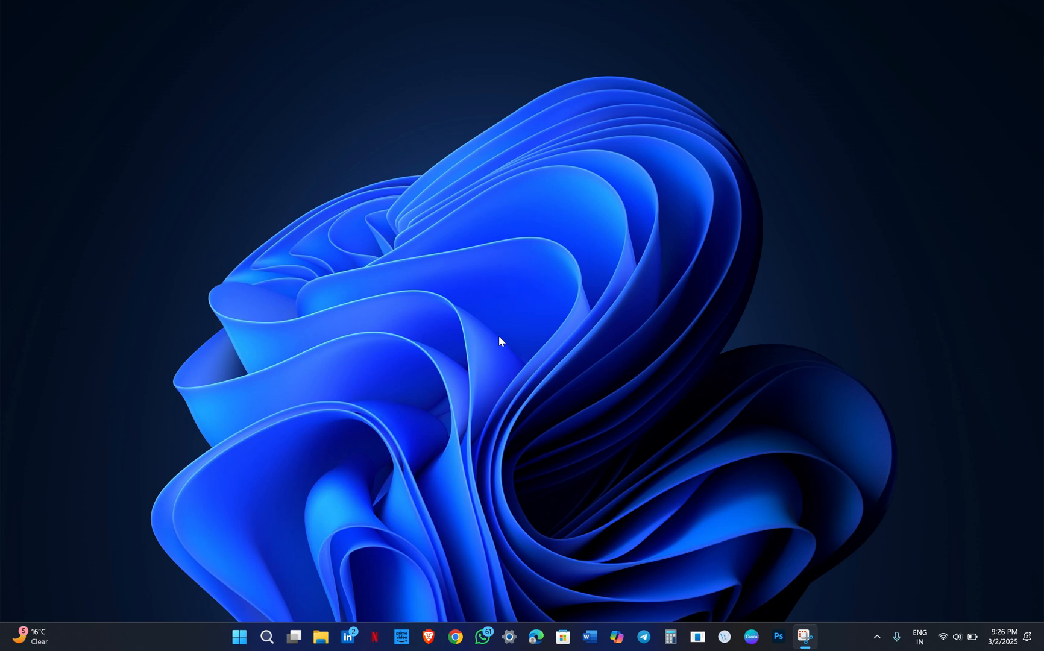
- Launch Windows Settings from the taskbar icon
{"action": "left_click", "coordinate": [507, 636]}
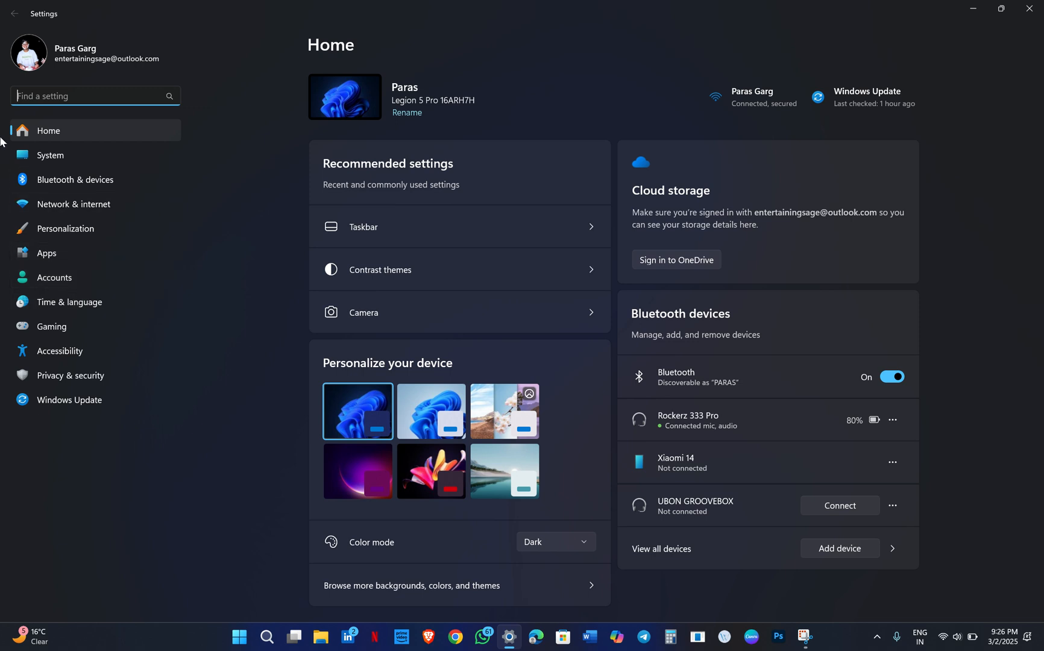
{"action": "mouse_move", "coordinate": [26, 144]}
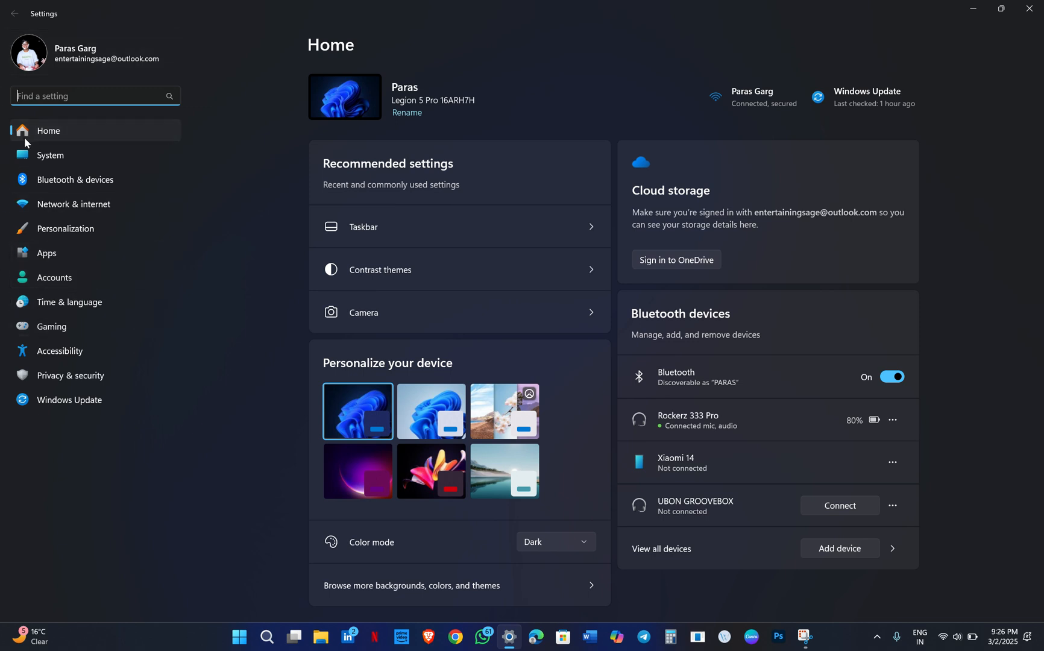
- Reach Recovery under System and start Reset this PC
{"action": "left_click", "coordinate": [49, 155]}
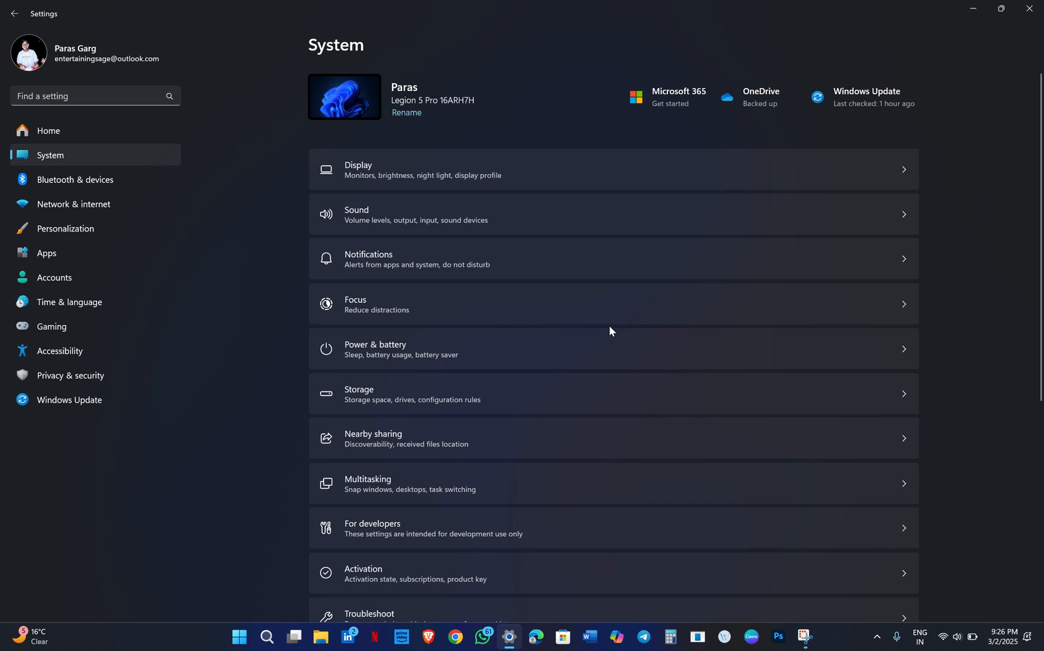
{"action": "scroll", "scroll_direction": "down", "scroll_amount": 3}
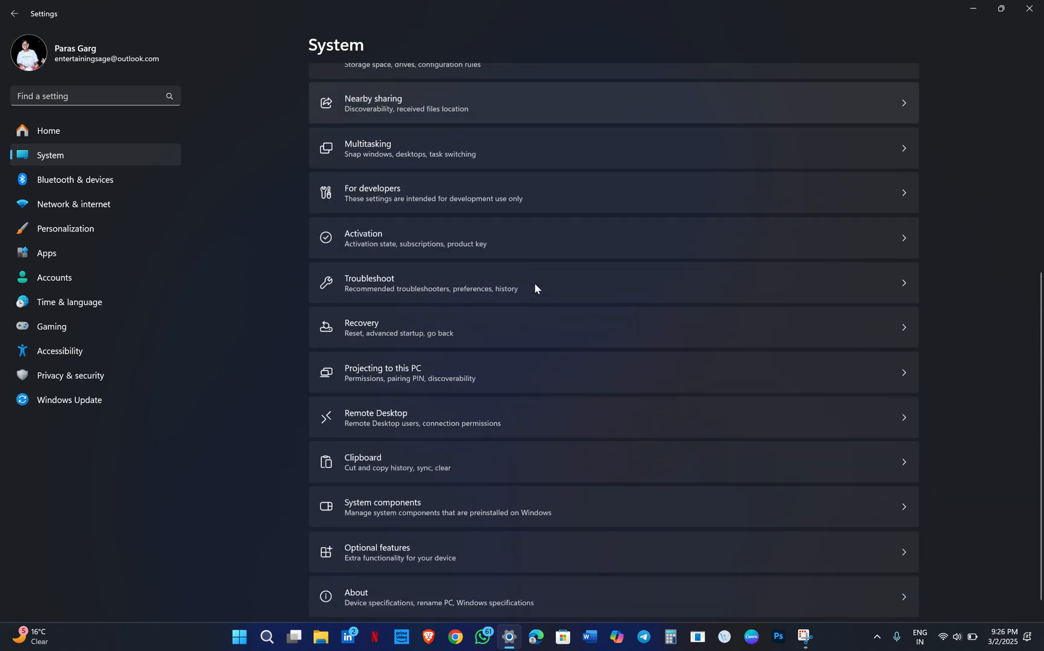
{"action": "scroll", "scroll_direction": "down", "scroll_amount": 3}
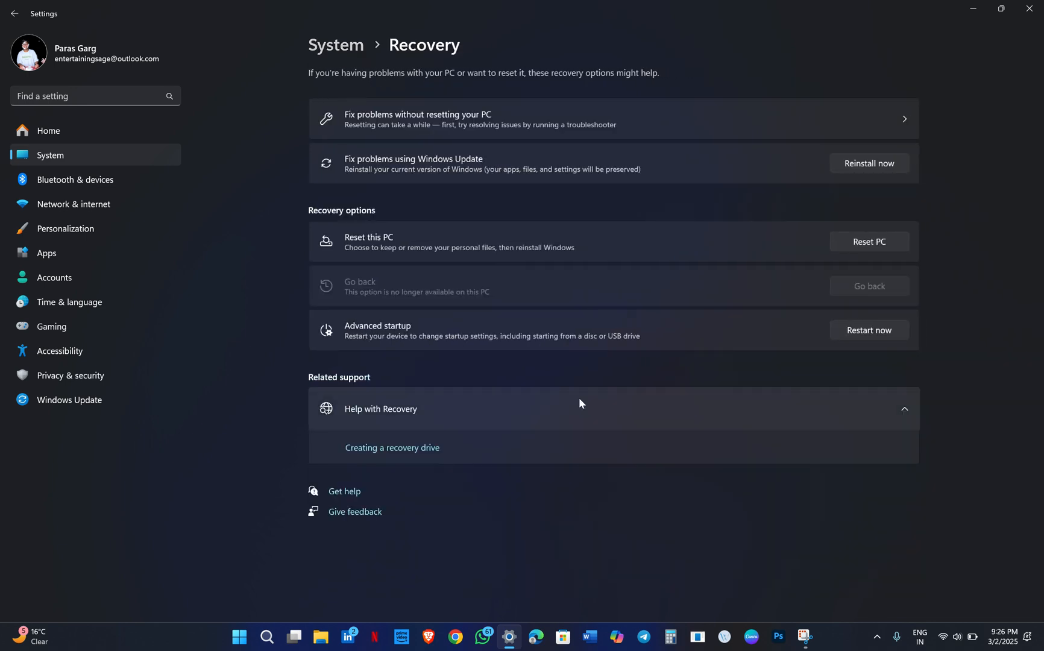
{"action": "mouse_move", "coordinate": [581, 428]}
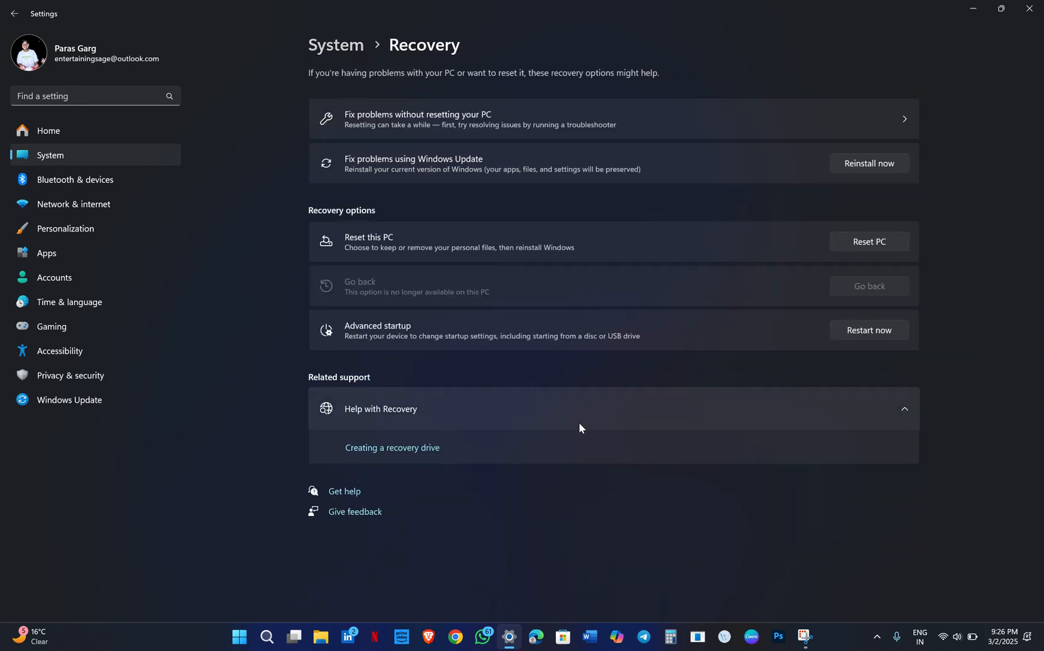
{"action": "mouse_move", "coordinate": [606, 305]}
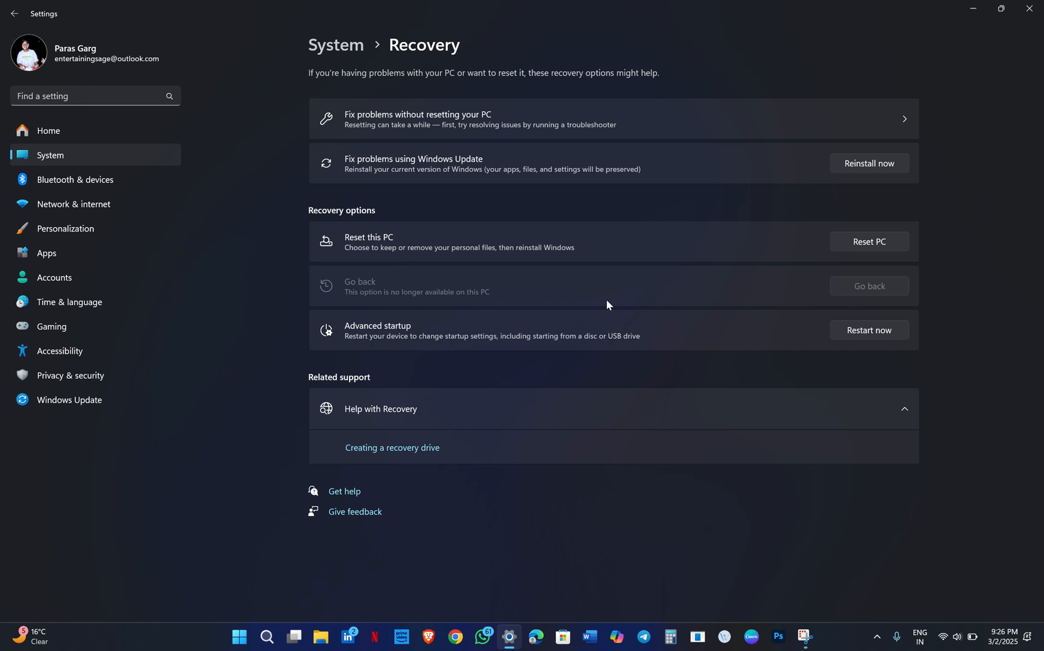
{"action": "left_click", "coordinate": [868, 241]}
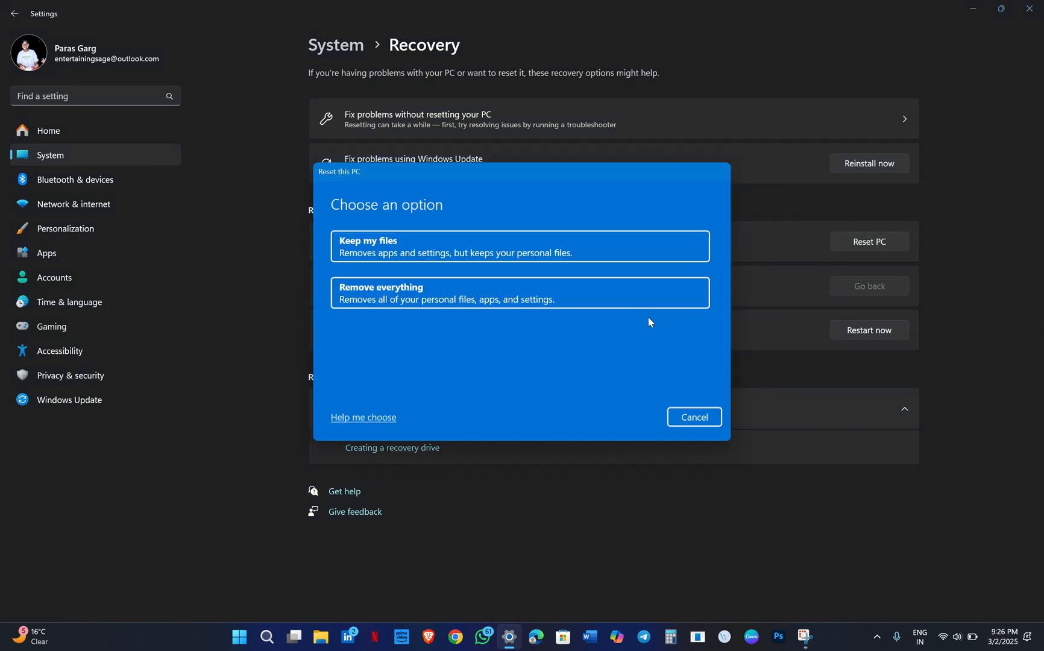
{"action": "mouse_move", "coordinate": [467, 232]}
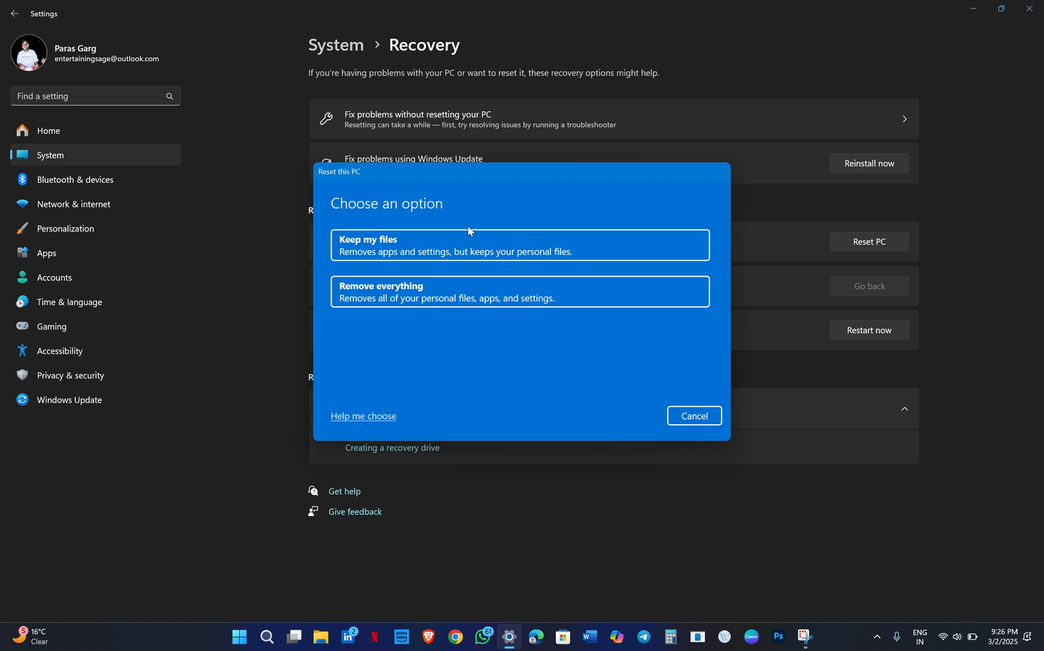
{"action": "mouse_move", "coordinate": [450, 326]}
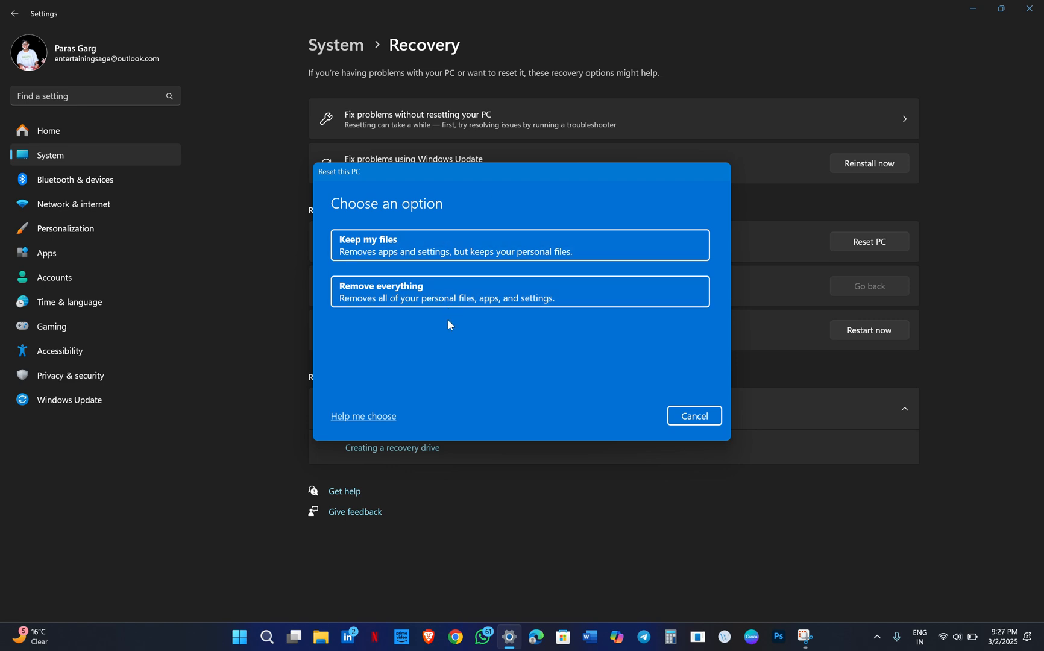
{"action": "mouse_move", "coordinate": [524, 354]}
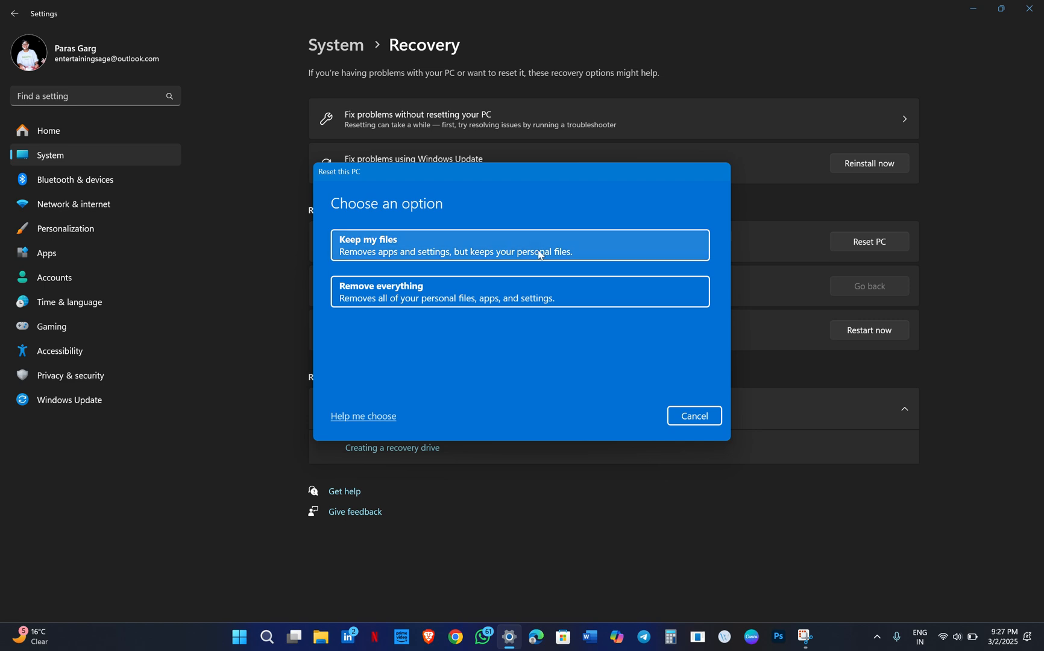
- Choose Keep my files and Cloud download, reaching the Additional settings summary
{"action": "left_click", "coordinate": [519, 245]}
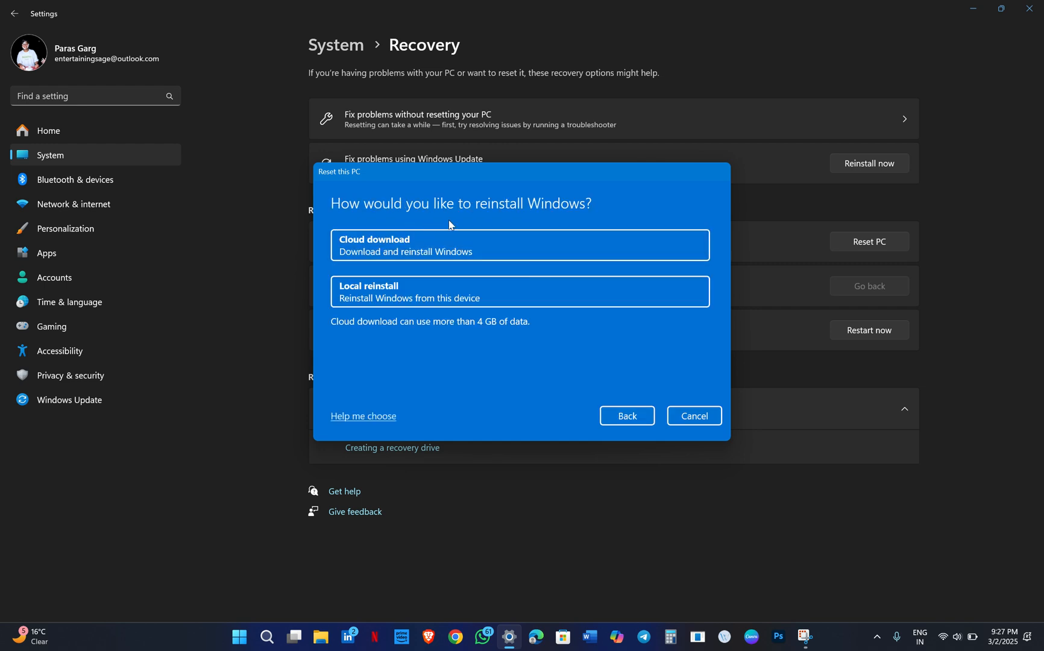
{"action": "mouse_move", "coordinate": [460, 286]}
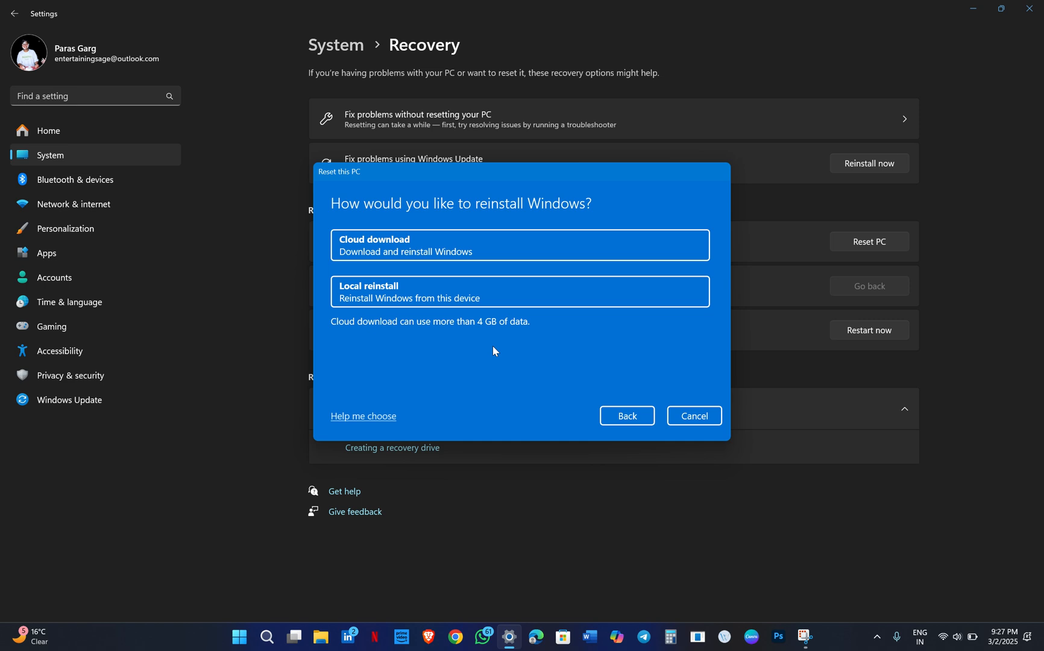
{"action": "mouse_move", "coordinate": [511, 289]}
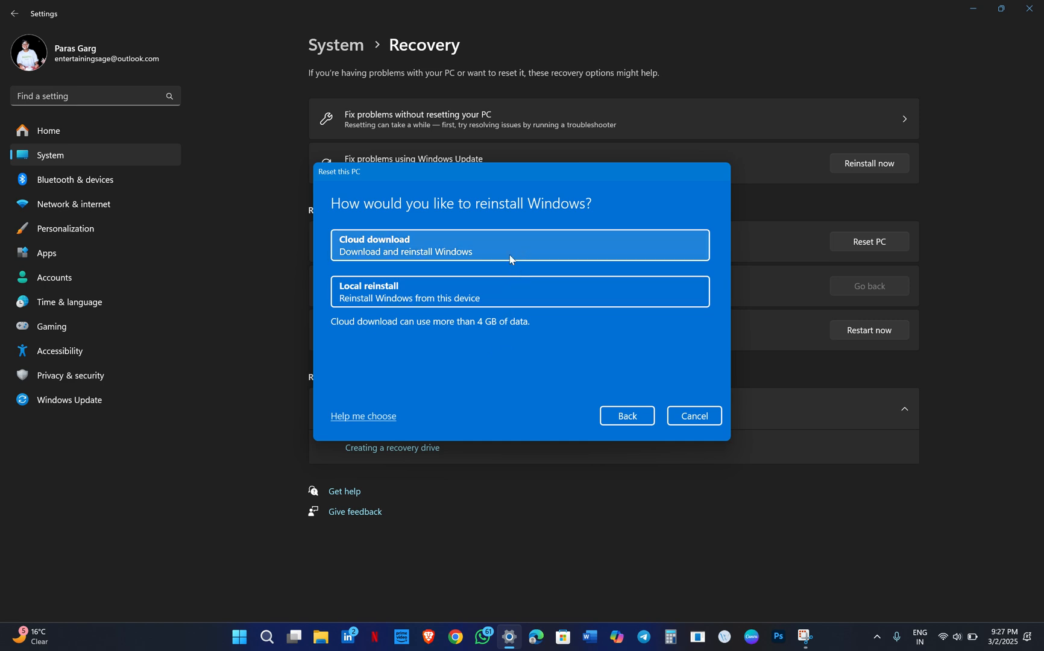
{"action": "left_click", "coordinate": [520, 245]}
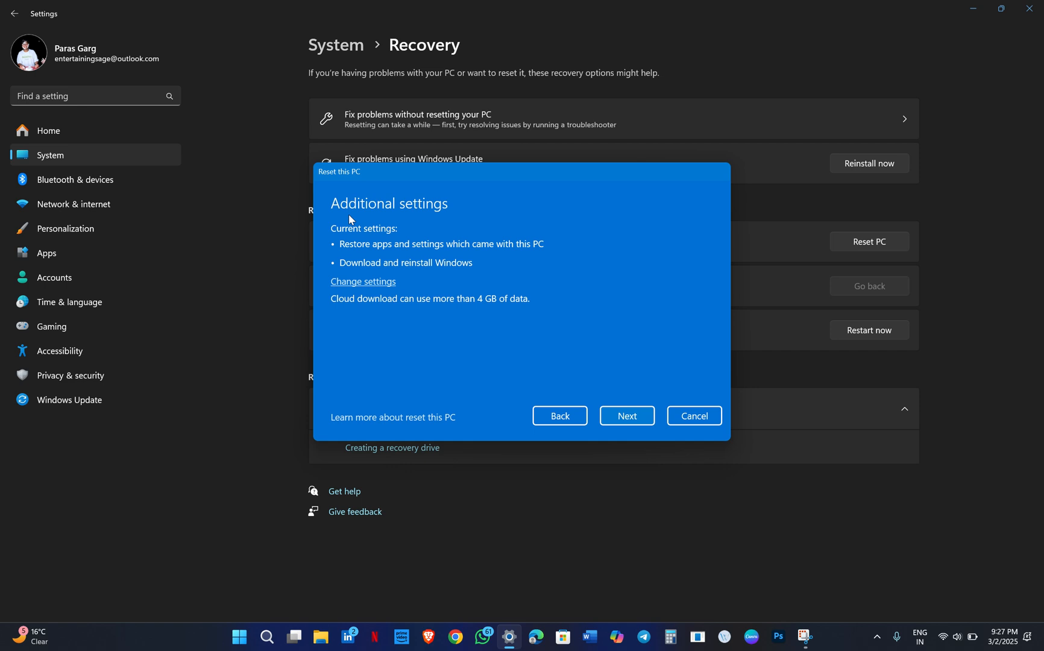
{"action": "mouse_move", "coordinate": [575, 255]}
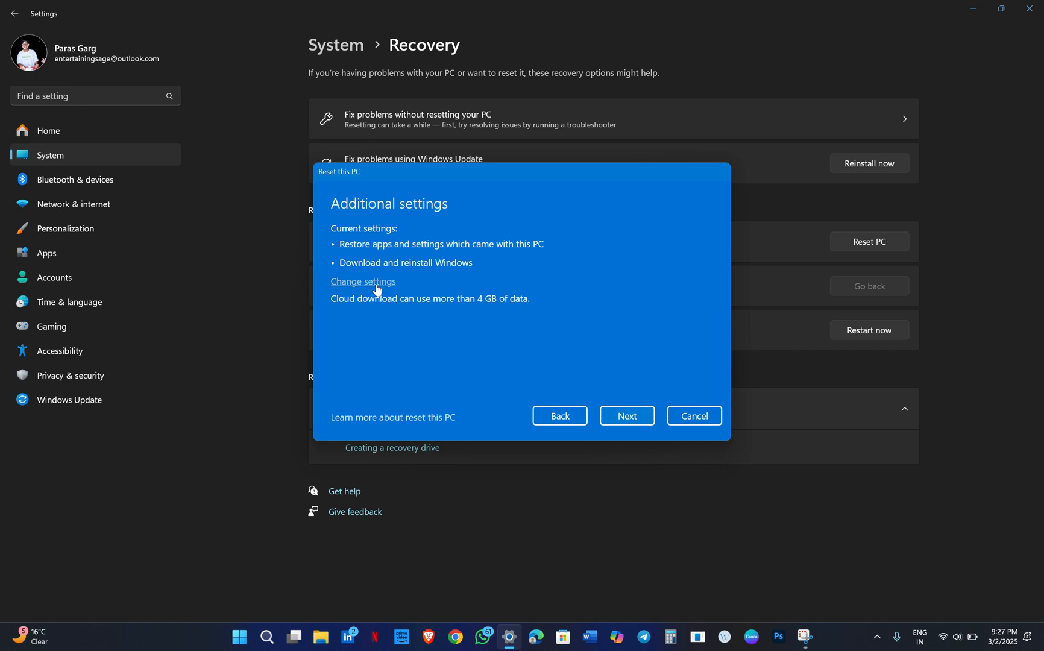
{"action": "mouse_move", "coordinate": [399, 283]}
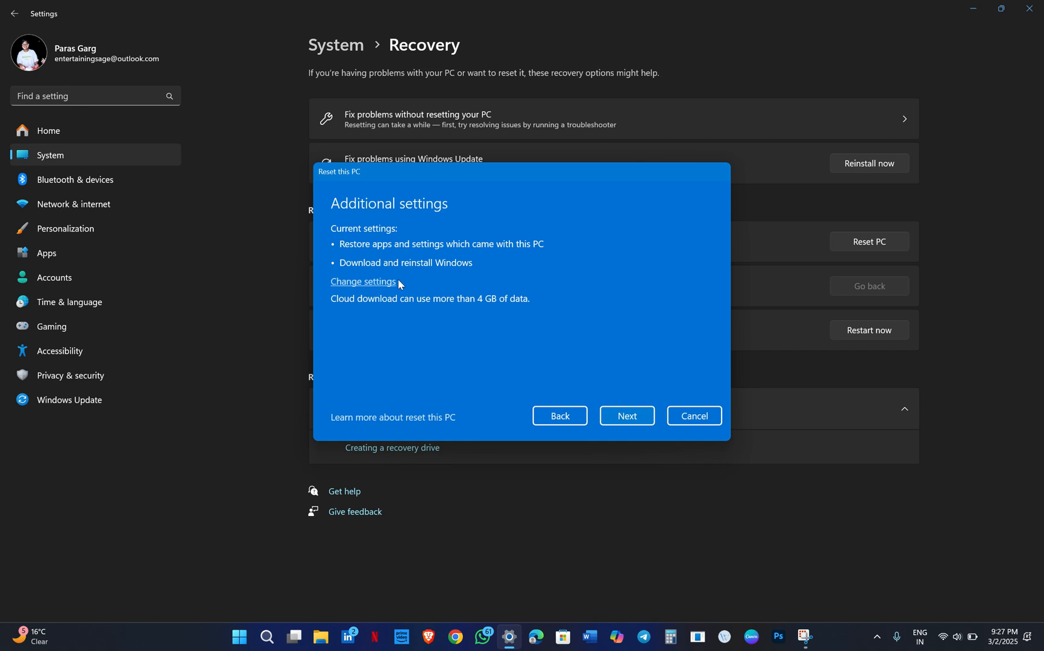
{"action": "mouse_move", "coordinate": [382, 288]}
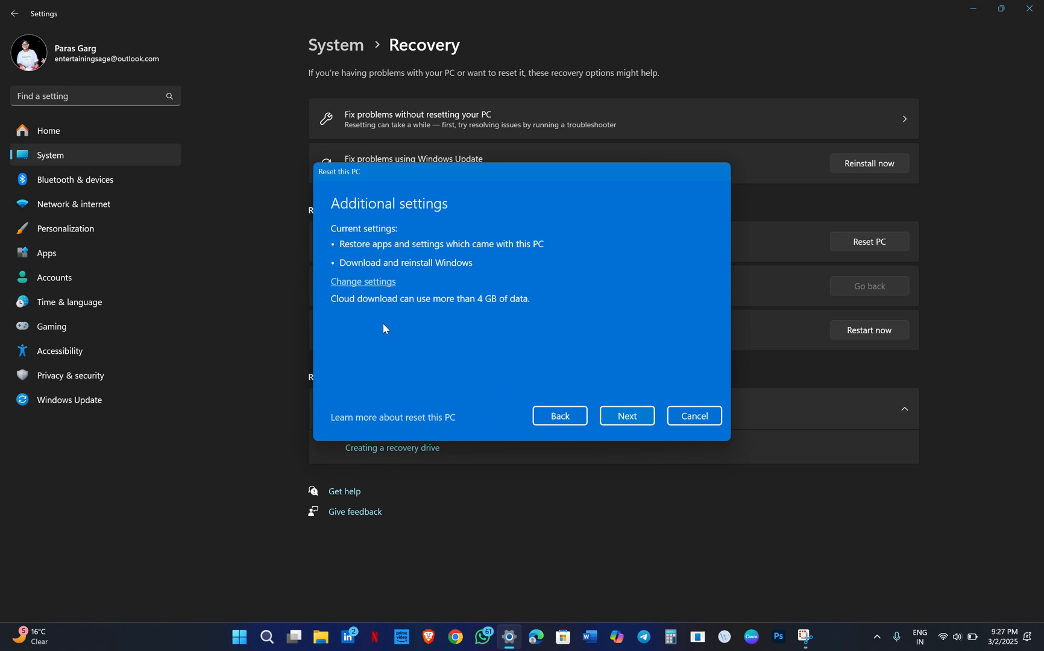
{"action": "mouse_move", "coordinate": [374, 287]}
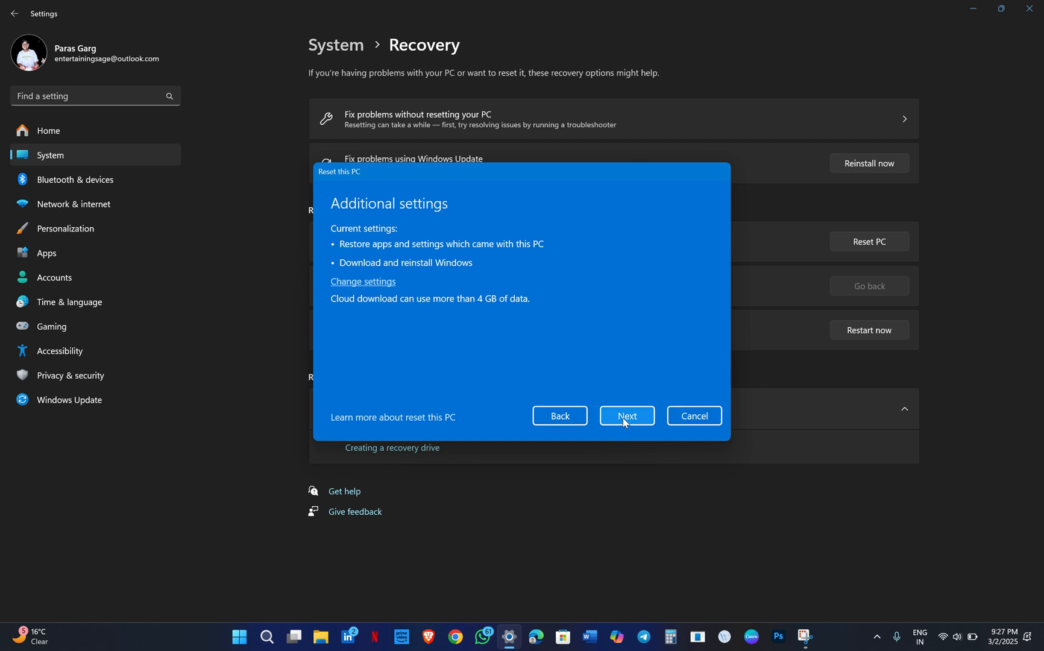
- Continue to the Plug in your PC battery warning, then cancel the reset
{"action": "left_click", "coordinate": [625, 416]}
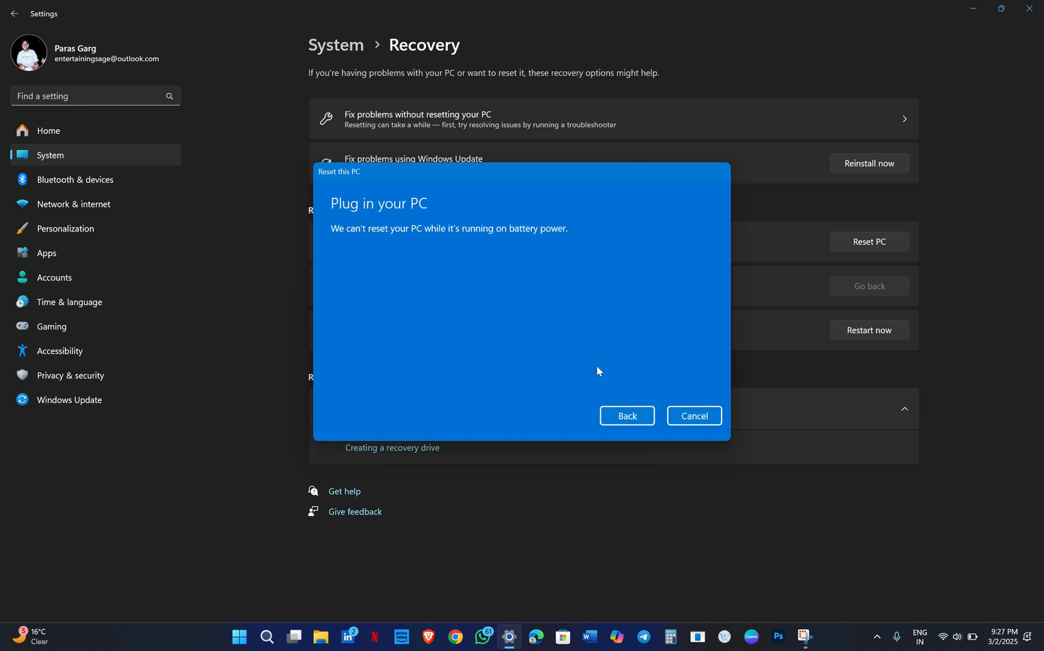
{"action": "mouse_move", "coordinate": [402, 266]}
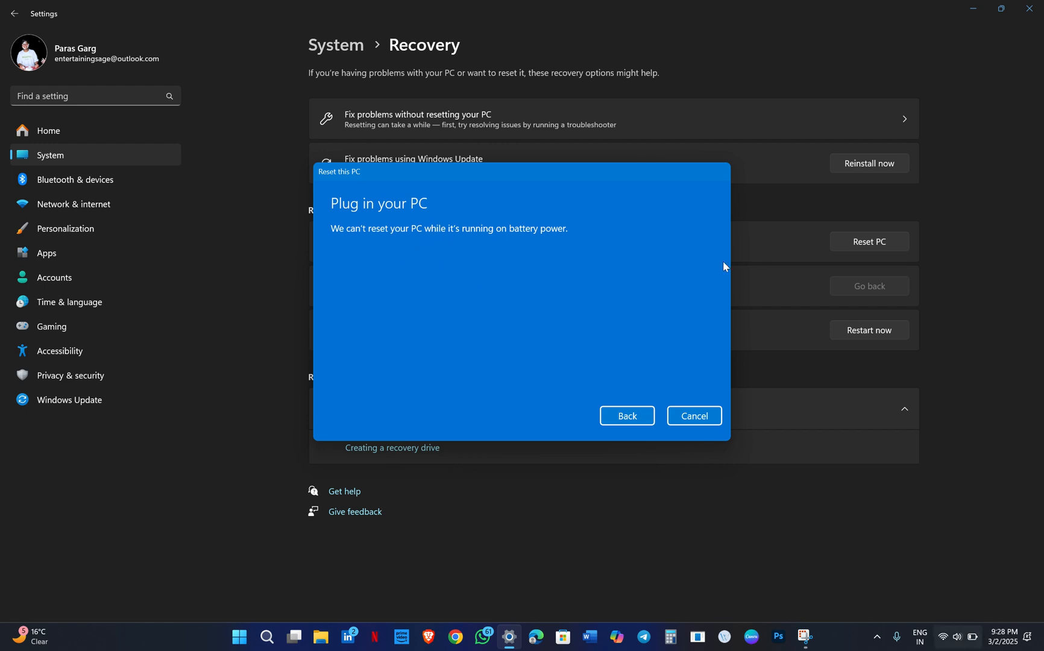
{"action": "mouse_move", "coordinate": [613, 396]}
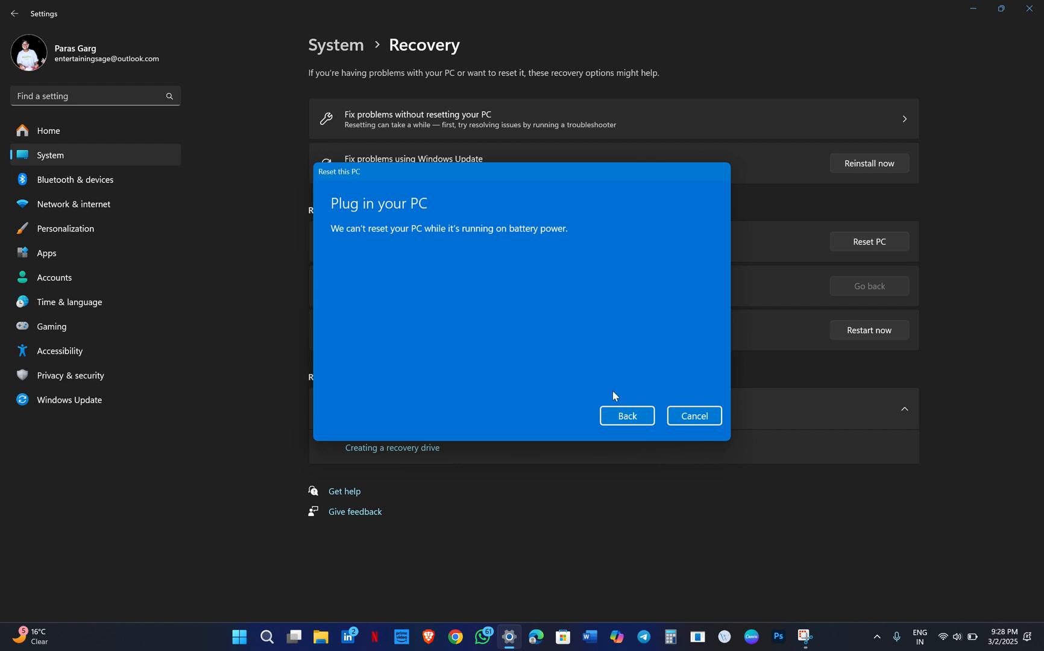
{"action": "mouse_move", "coordinate": [748, 387]}
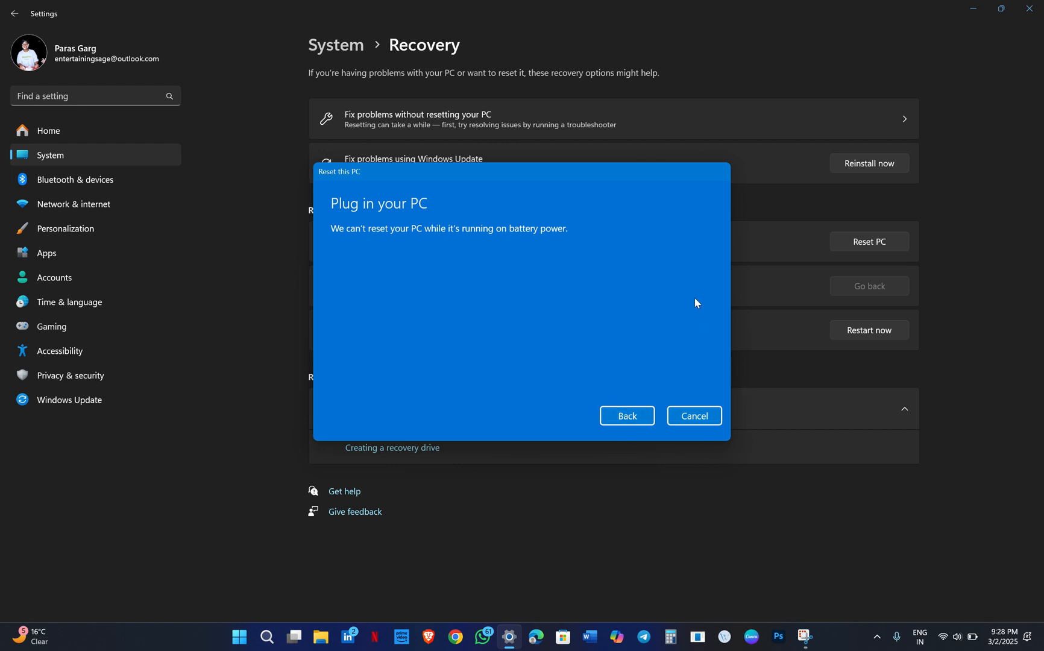
{"action": "mouse_move", "coordinate": [706, 448]}
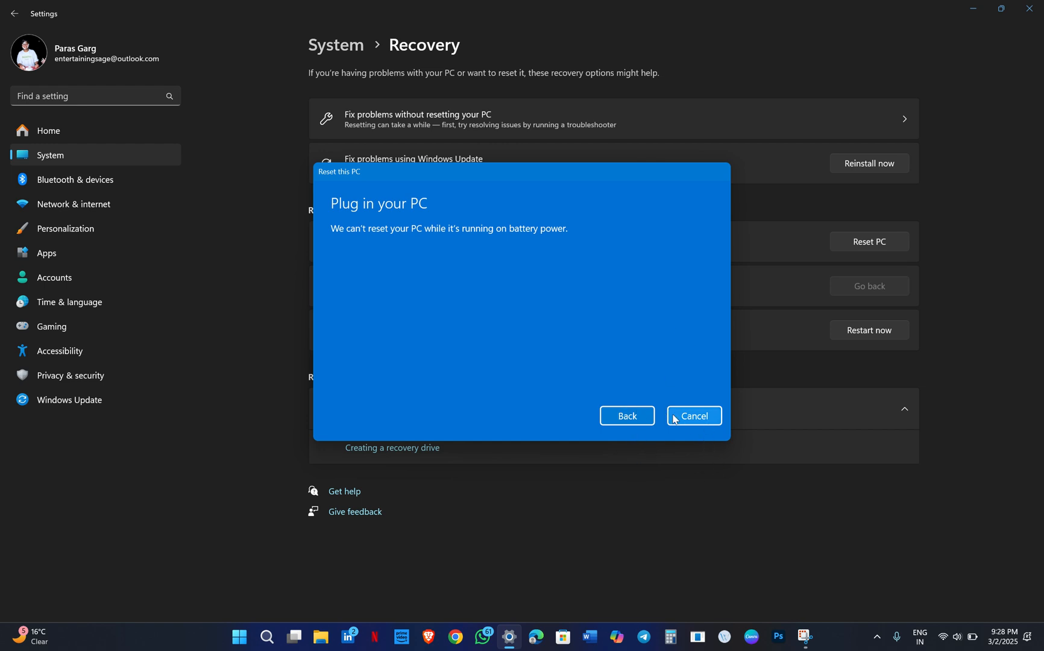
{"action": "mouse_move", "coordinate": [608, 388]}
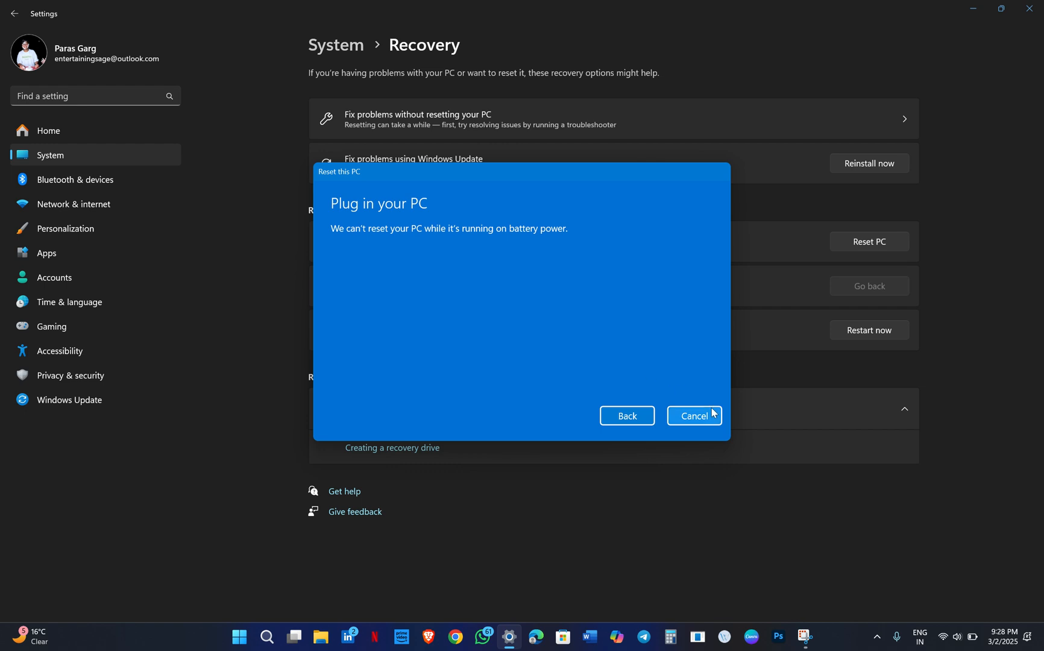
{"action": "mouse_move", "coordinate": [649, 168]}
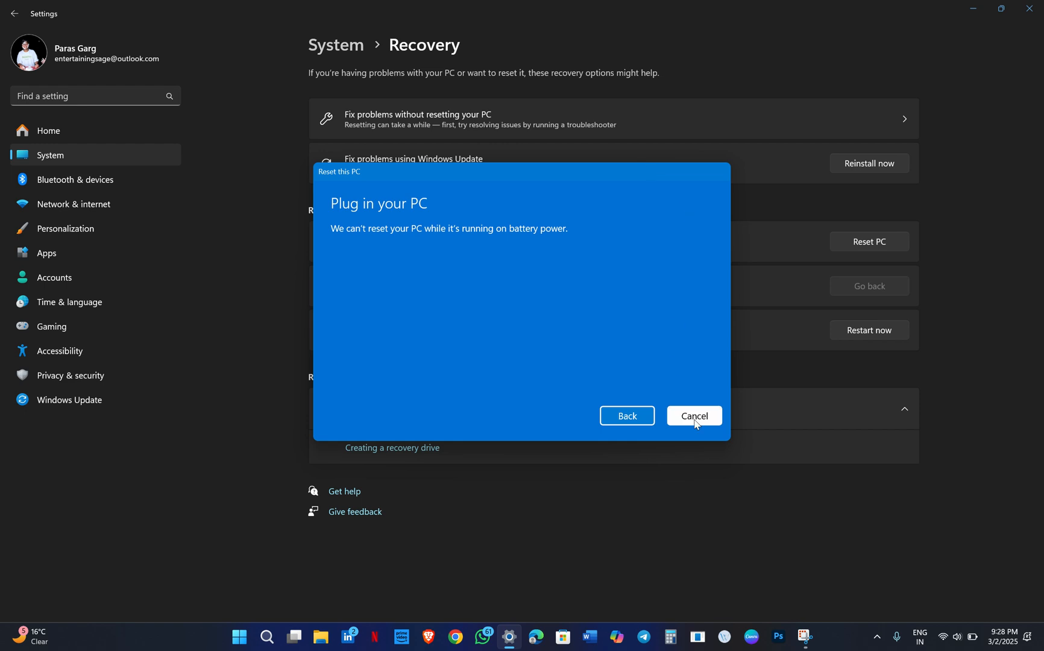
{"action": "left_click", "coordinate": [693, 416]}
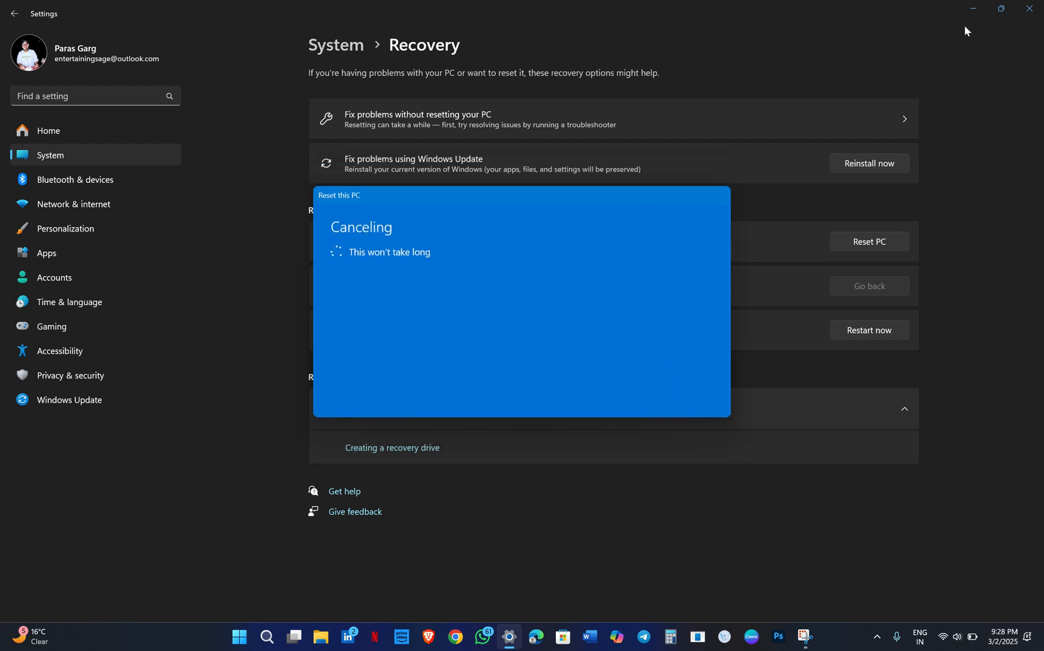